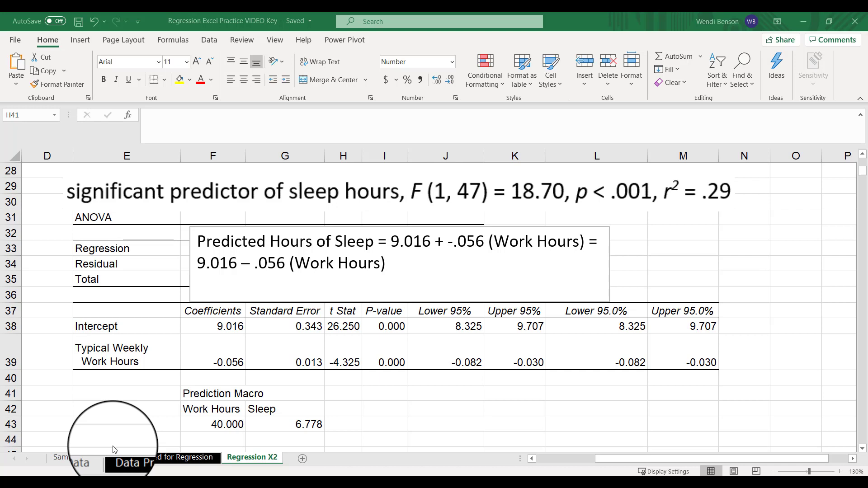
# - Go through the Sample Data sheet to the Data Prepped for Regression sheet and view its columns
pyautogui.click(342, 394)
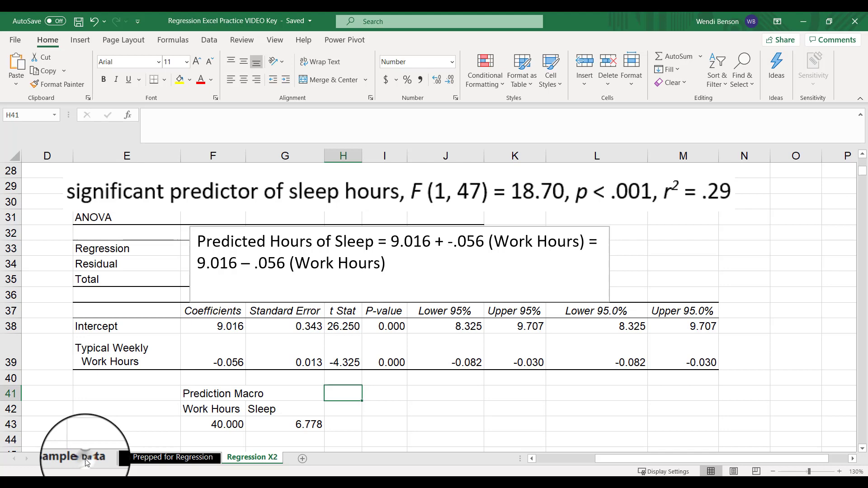
pyautogui.click(75, 456)
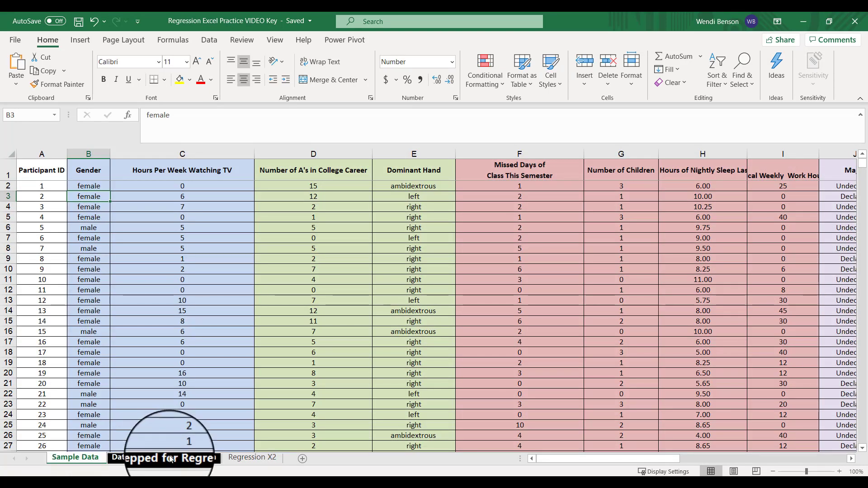
pyautogui.click(162, 457)
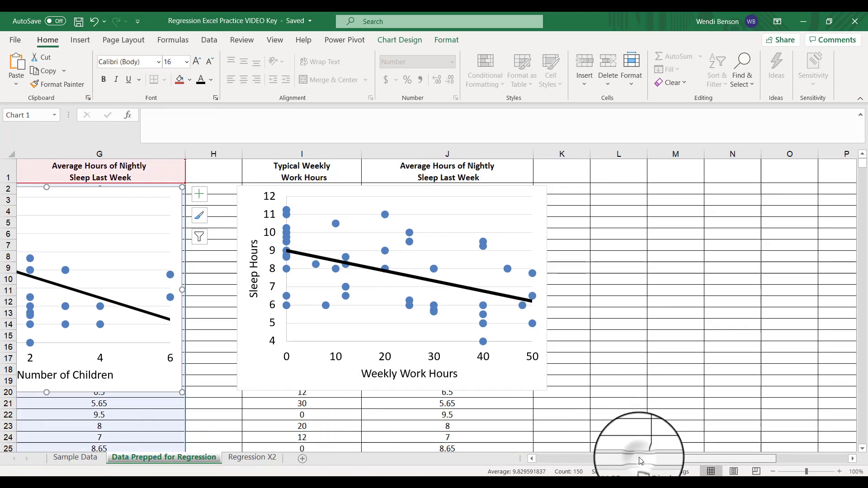
pyautogui.hscroll(-3)
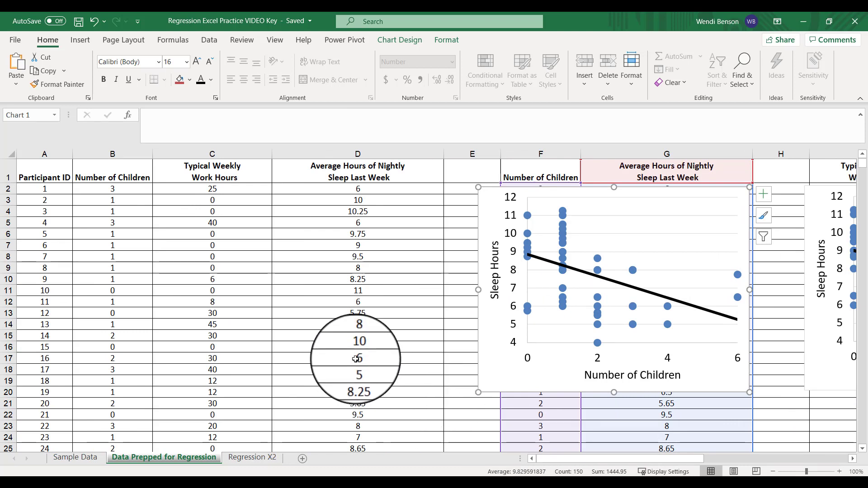
pyautogui.moveTo(293, 311)
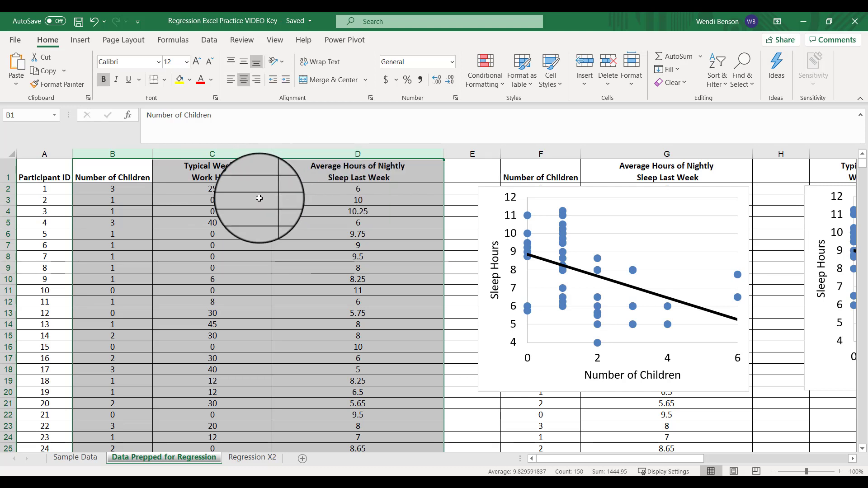
pyautogui.moveTo(280, 223)
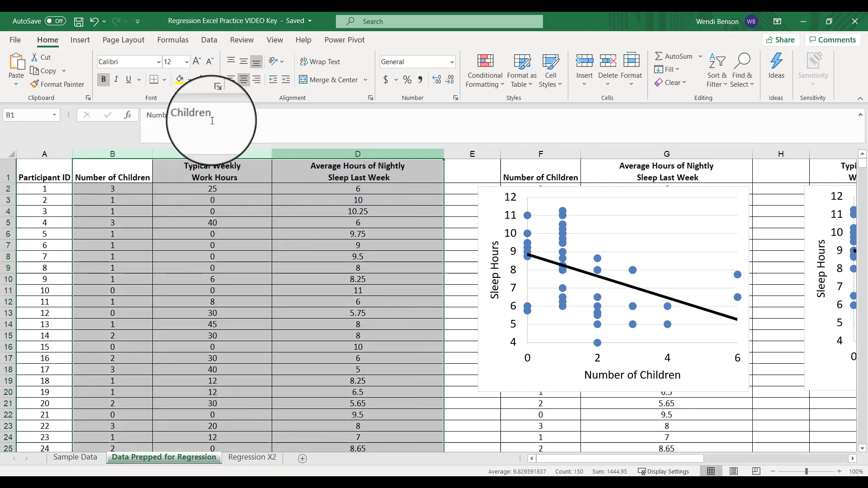
# - Copy the children, work hours and sleep columns and add a new blank sheet for them
pyautogui.press('Ctrl+c')
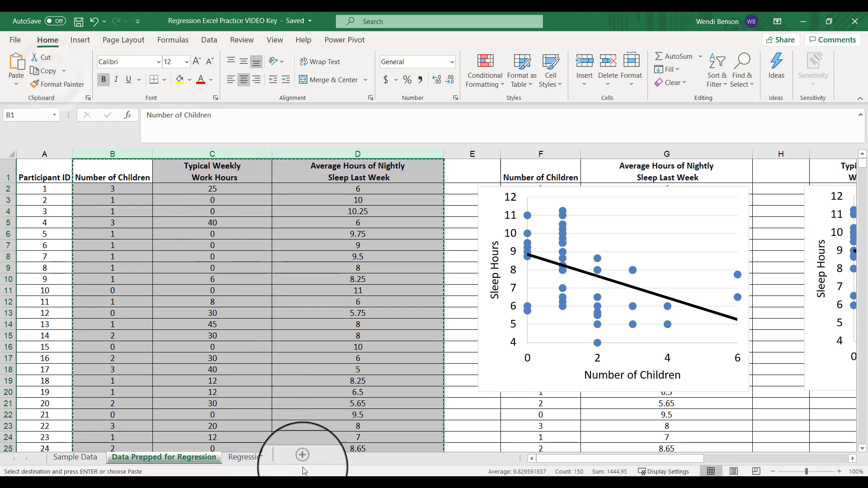
pyautogui.click(302, 455)
pyautogui.write('Multiple Regression')
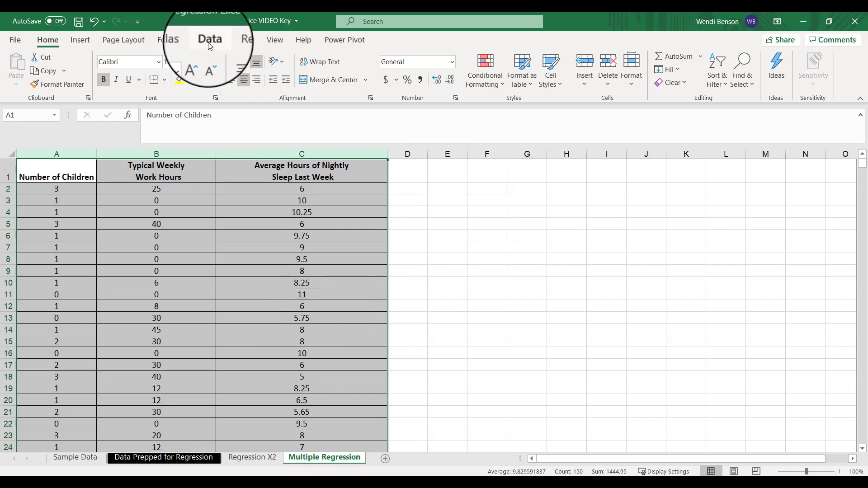
# - Choose Regression from Data Analysis with sleep C1:C50 as Y, A1:B50 as X, labels on, output at E2
pyautogui.click(210, 38)
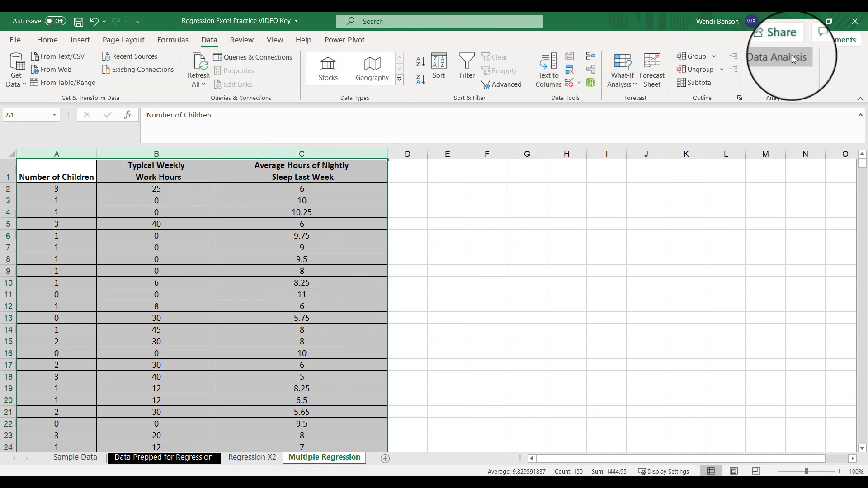
pyautogui.click(776, 56)
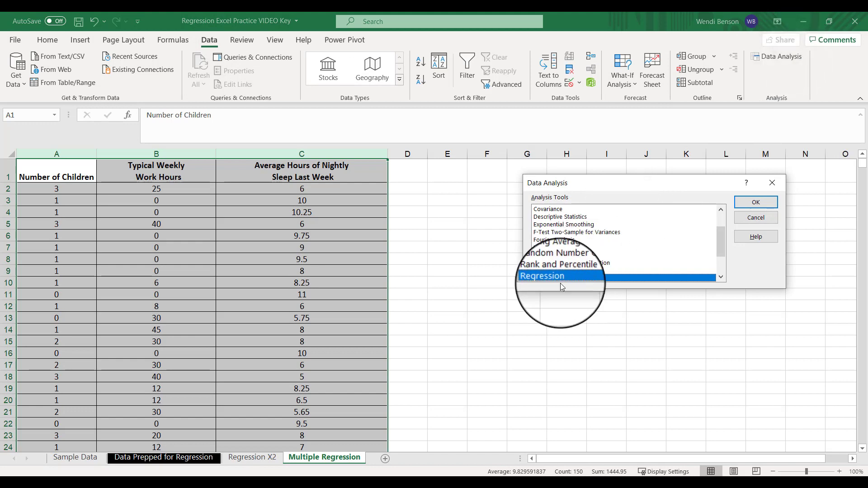
pyautogui.click(755, 203)
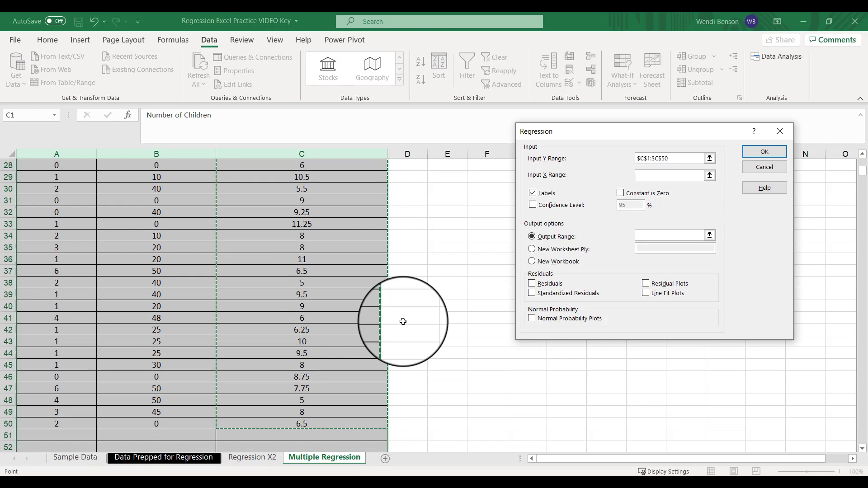
pyautogui.click(669, 176)
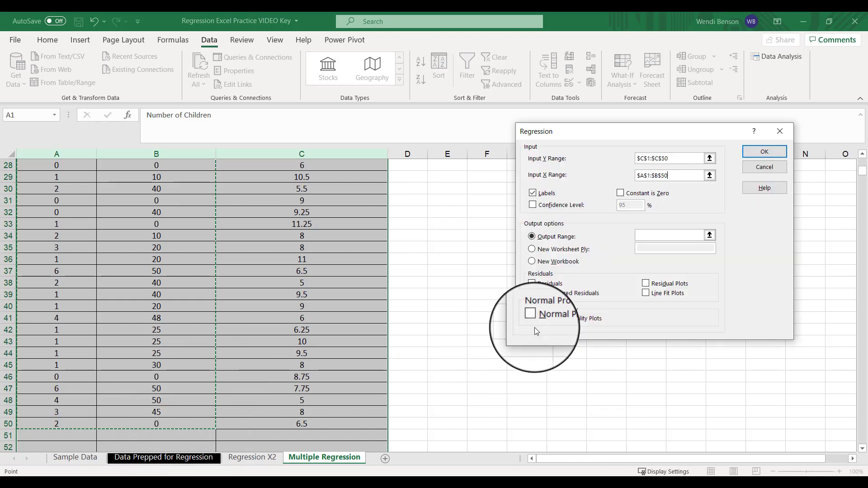
pyautogui.moveTo(677, 219)
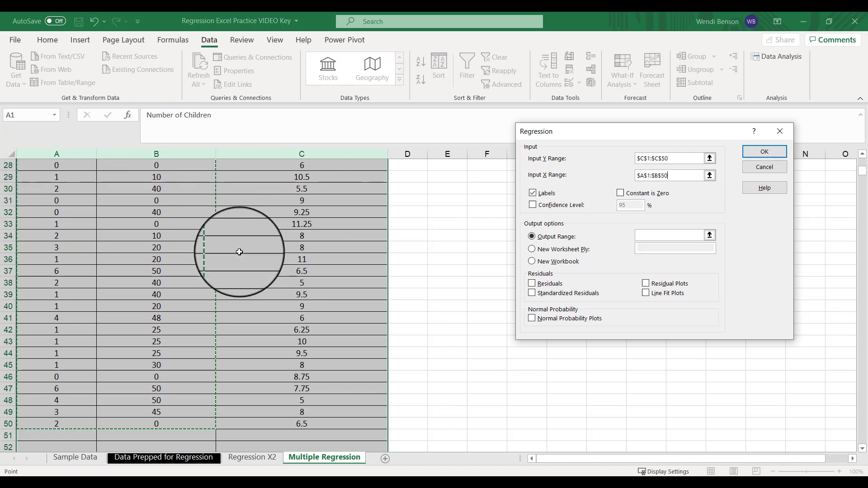
pyautogui.moveTo(440, 275)
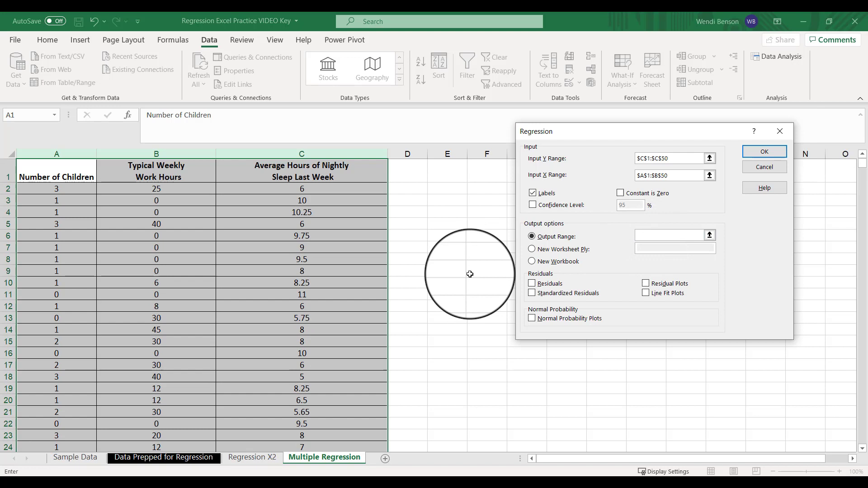
pyautogui.click(453, 189)
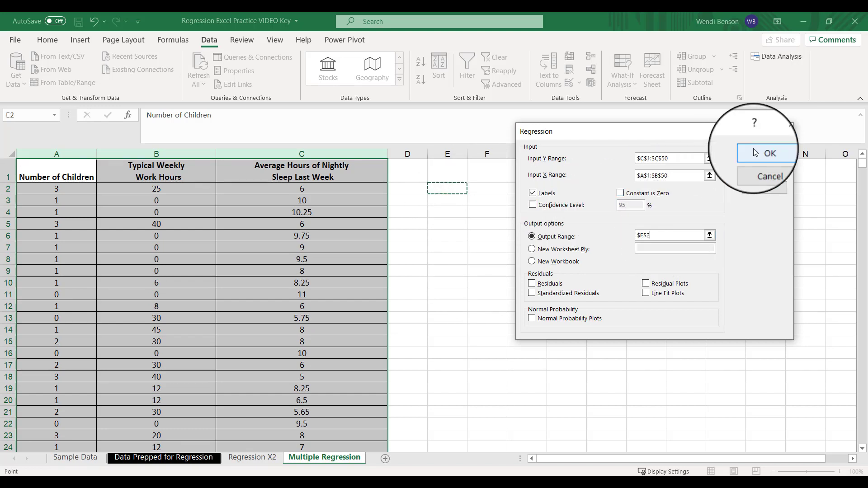
pyautogui.moveTo(629, 159)
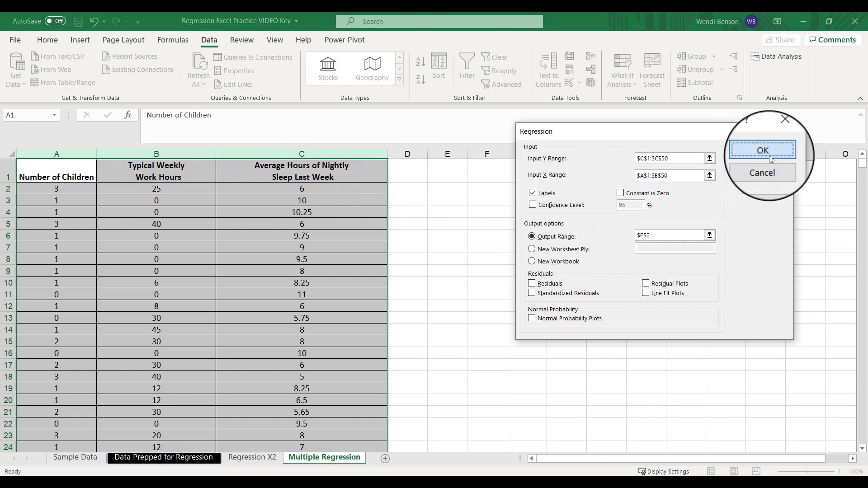
# - Run the regression and format its output as numbers with three decimals
pyautogui.click(762, 150)
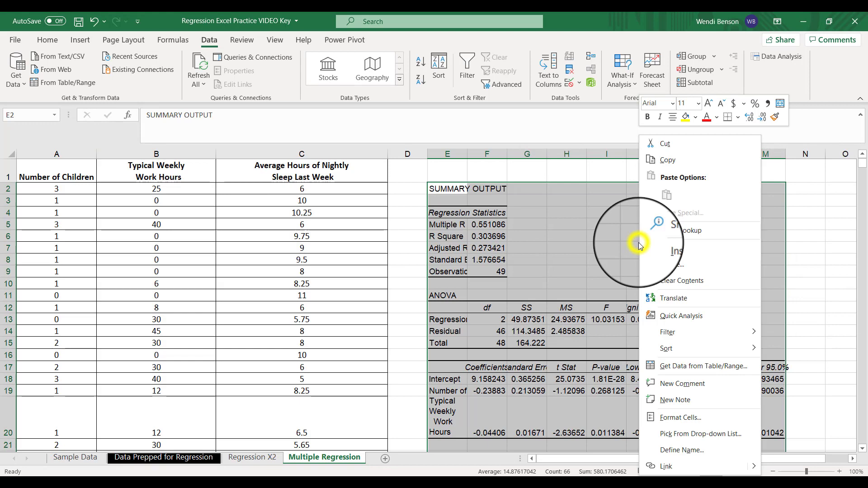
pyautogui.click(680, 417)
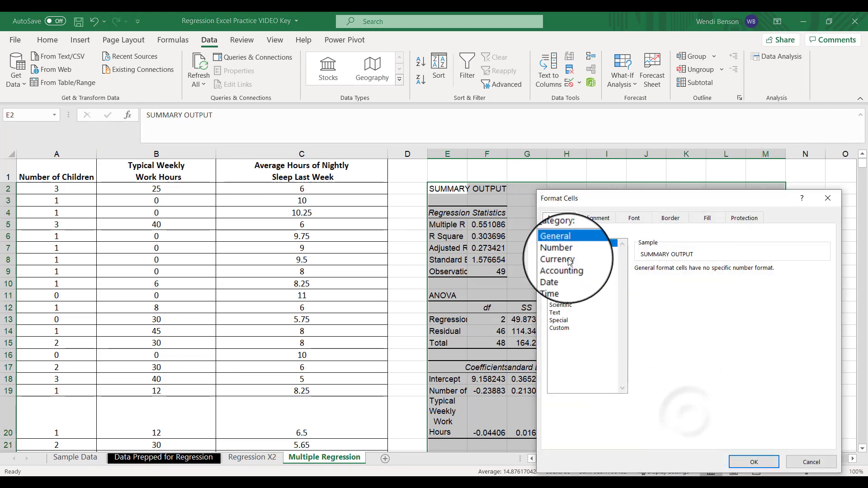
pyautogui.click(556, 248)
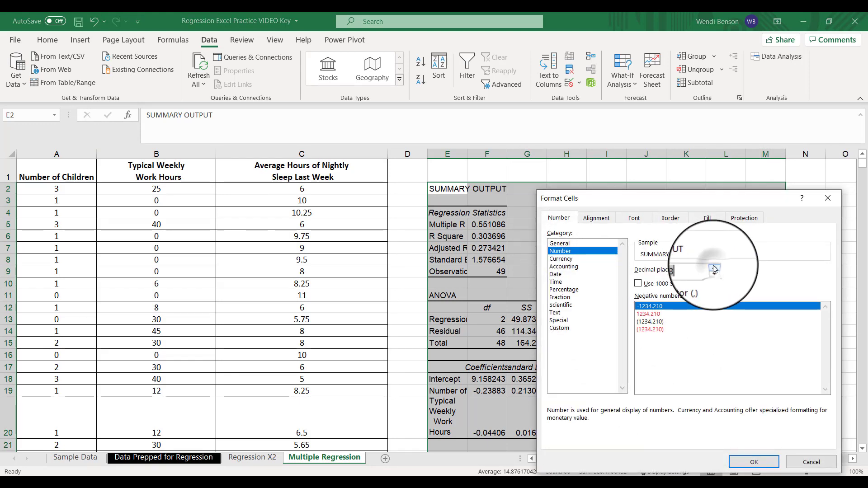
pyautogui.click(754, 461)
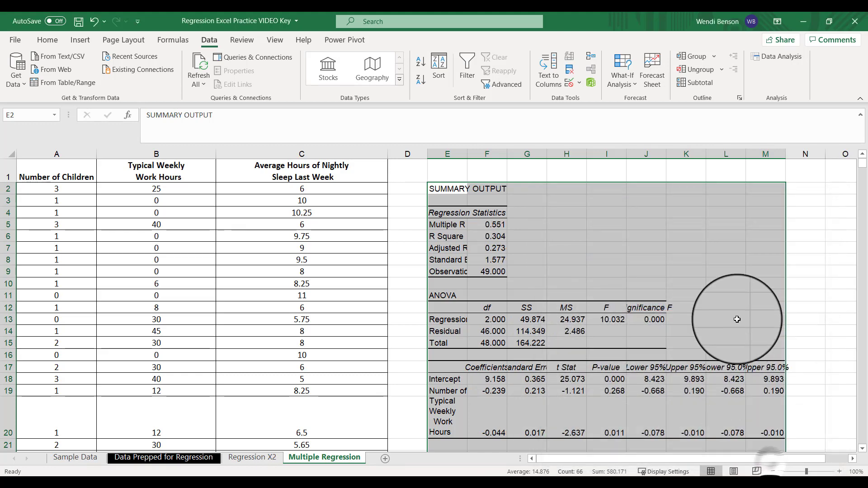
# - AutoFit the output columns so the regression labels read fully
pyautogui.click(47, 40)
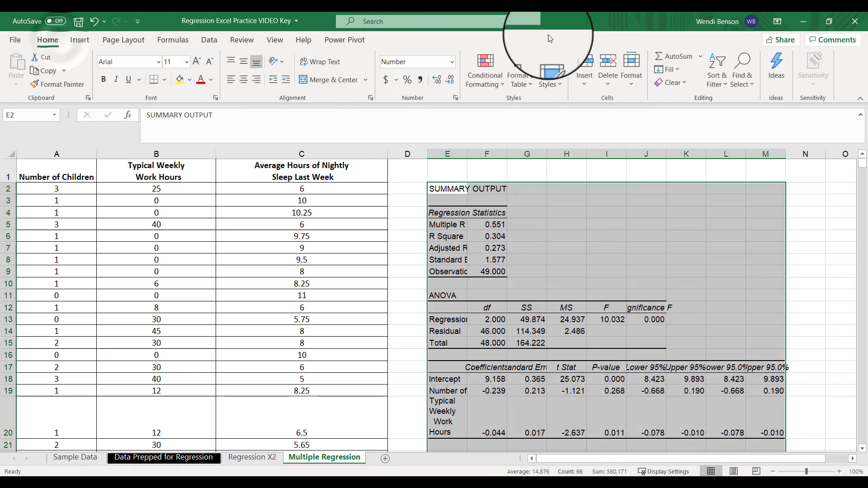
pyautogui.click(631, 68)
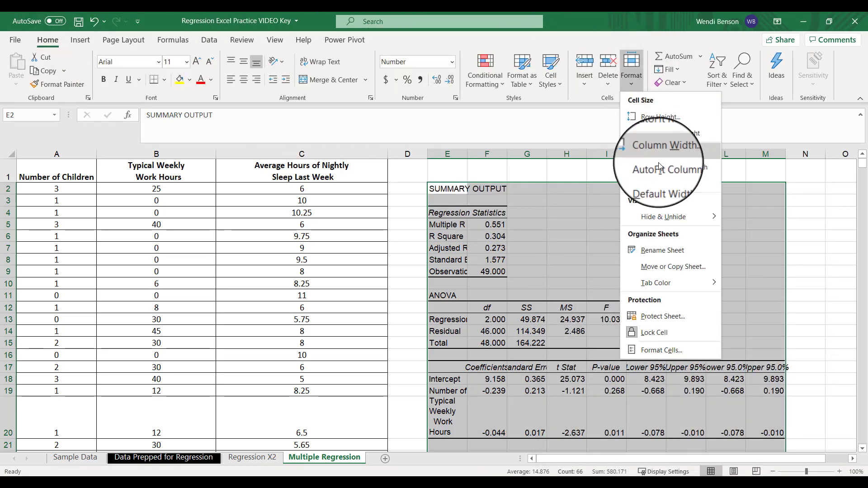
pyautogui.click(665, 170)
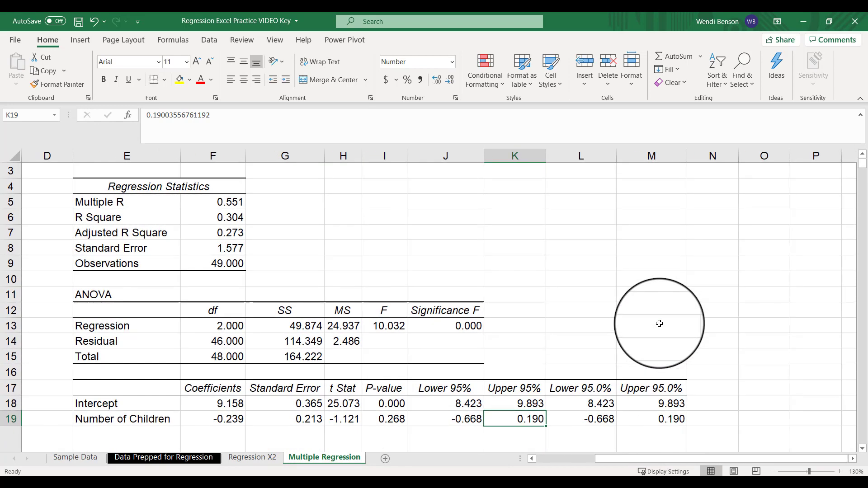
pyautogui.moveTo(669, 336)
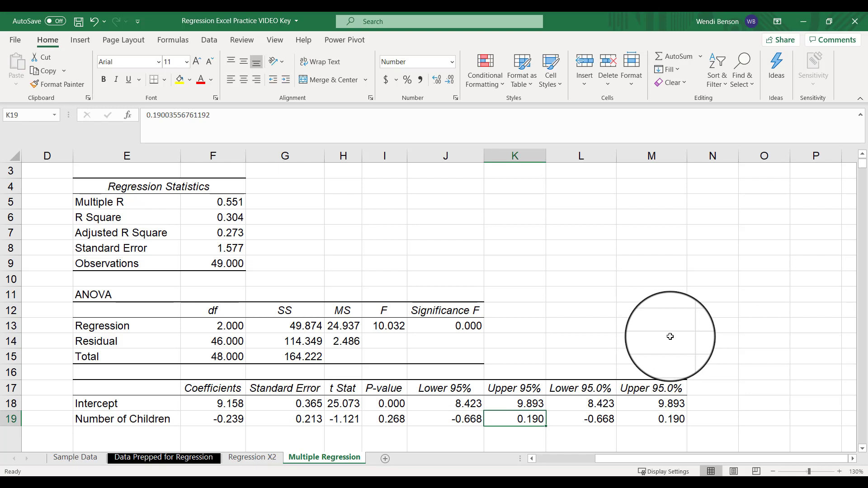
pyautogui.moveTo(235, 197)
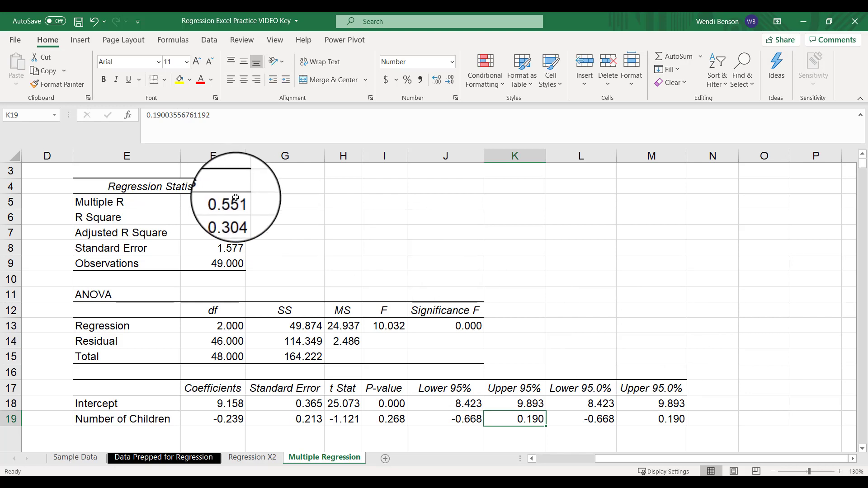
pyautogui.click(226, 202)
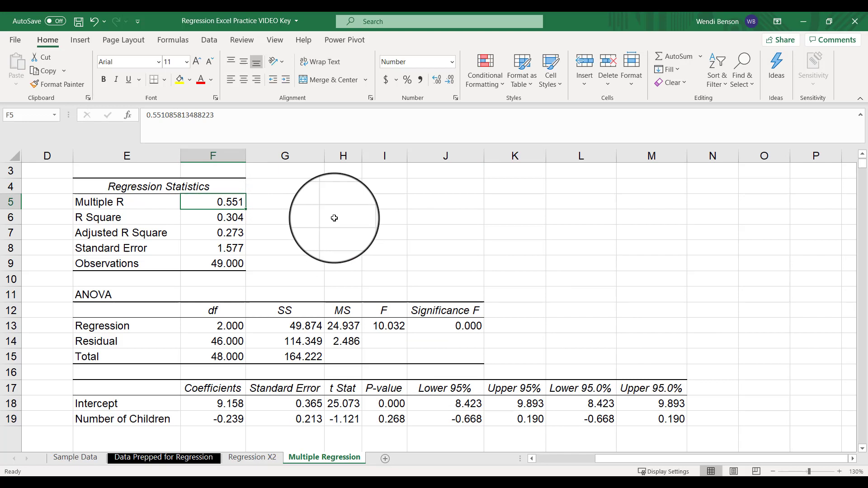
pyautogui.moveTo(216, 211)
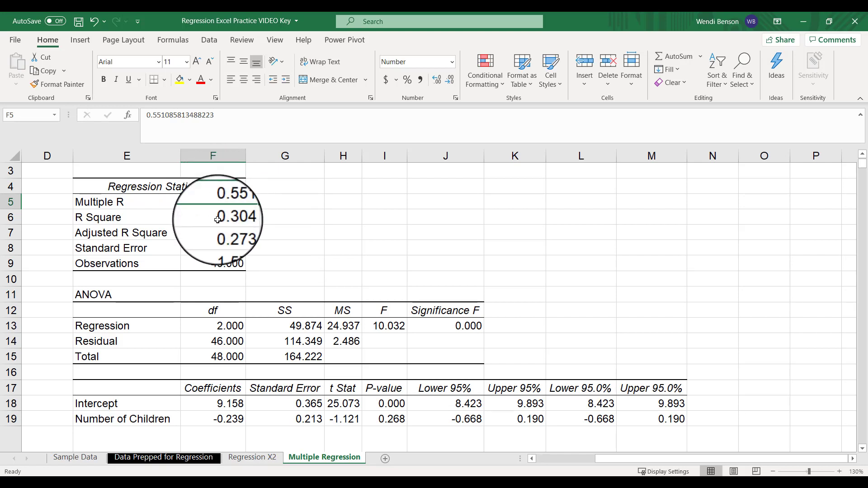
pyautogui.click(217, 216)
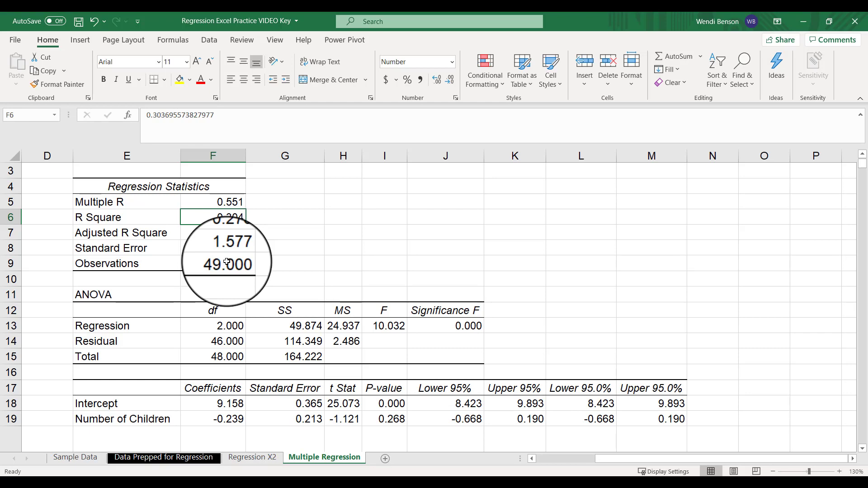
pyautogui.moveTo(159, 339)
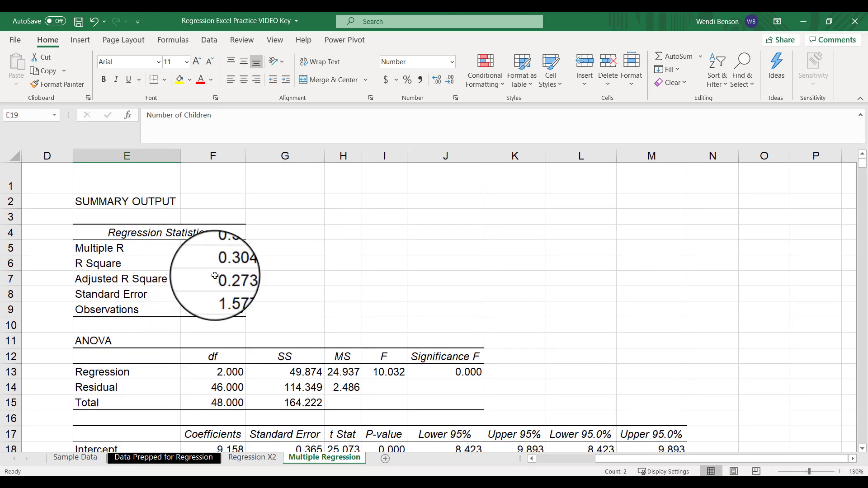
pyautogui.click(226, 263)
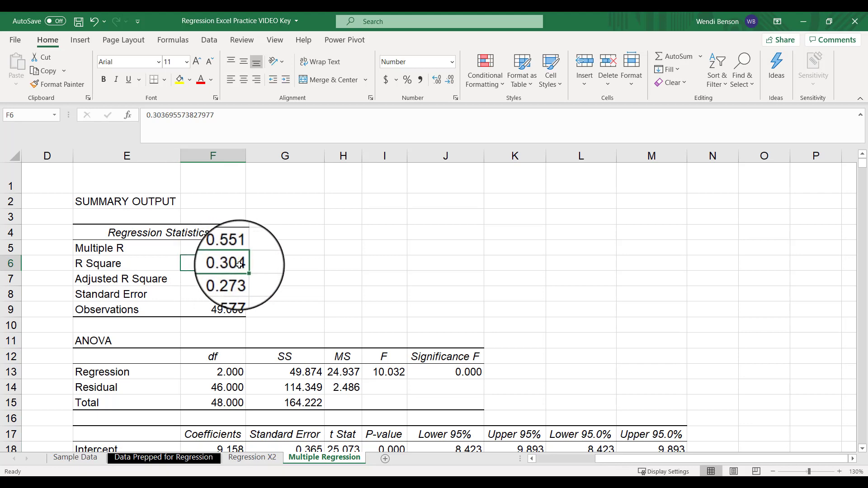
pyautogui.click(251, 457)
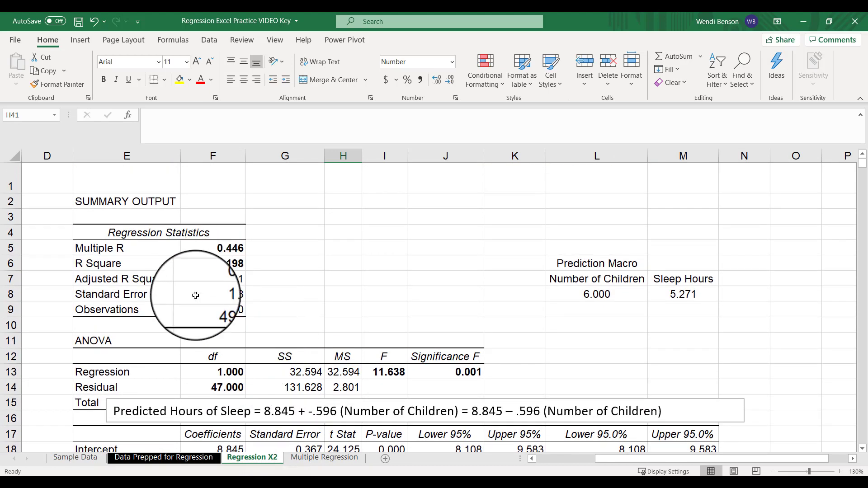
pyautogui.scroll(-3)
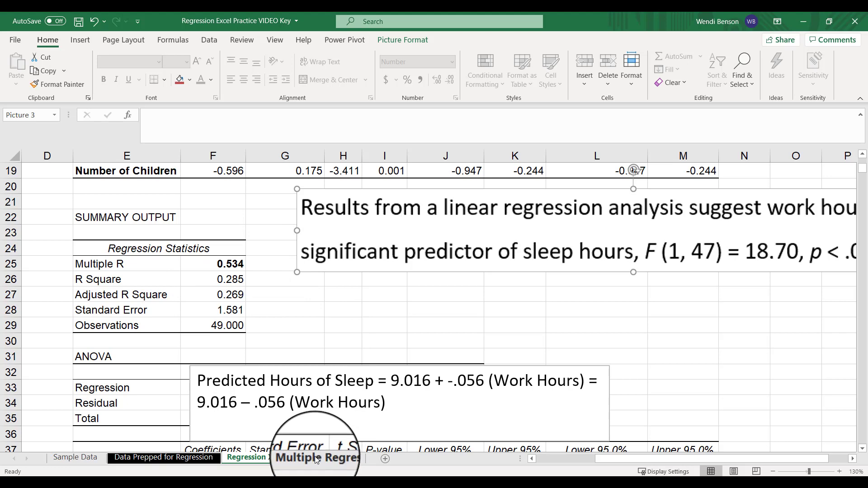
pyautogui.click(315, 457)
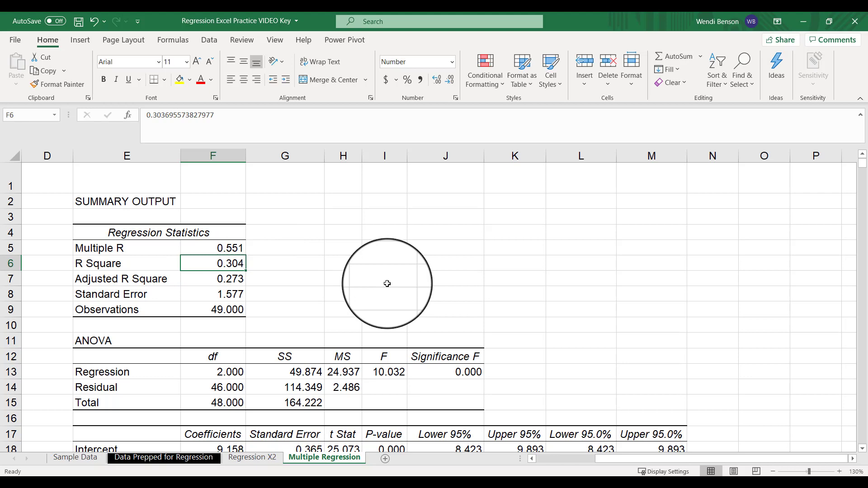
pyautogui.scroll(-3)
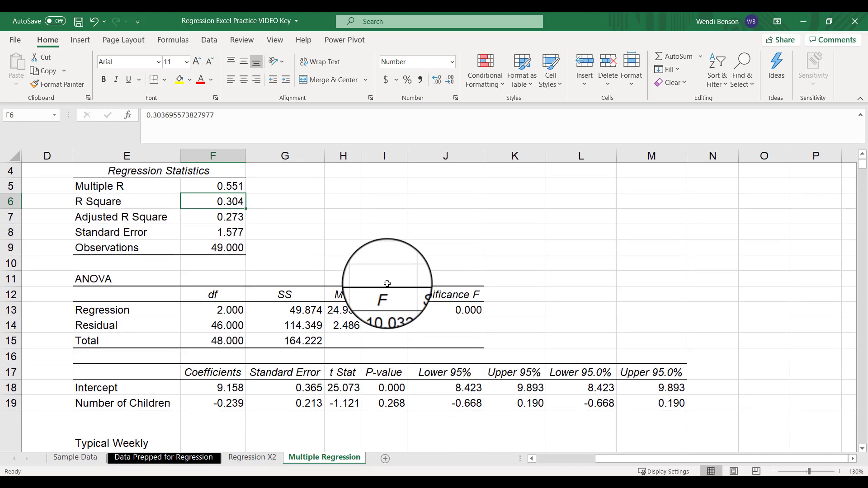
pyautogui.moveTo(230, 248)
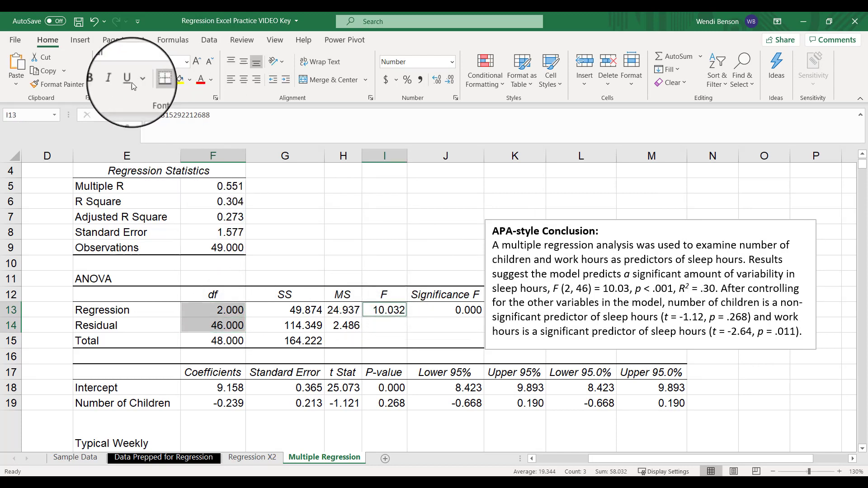
# - Bold the df, F value, t Stat and p-value cells reported in the conclusion
pyautogui.click(457, 309)
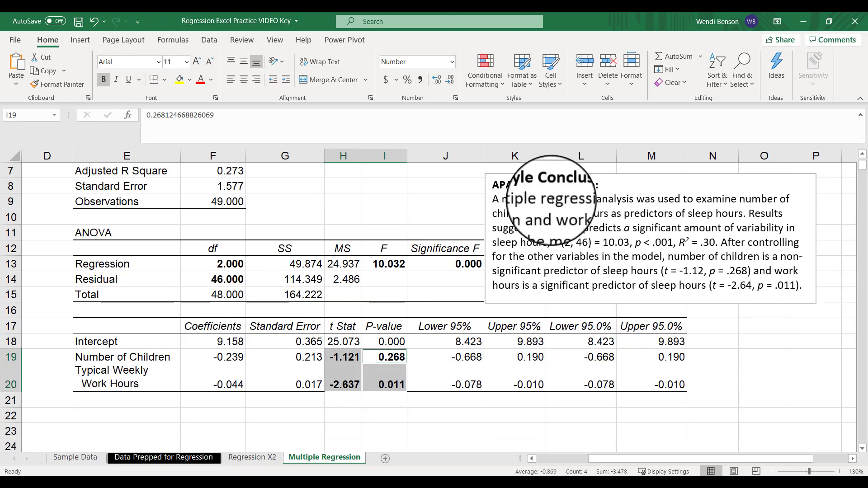
pyautogui.click(535, 252)
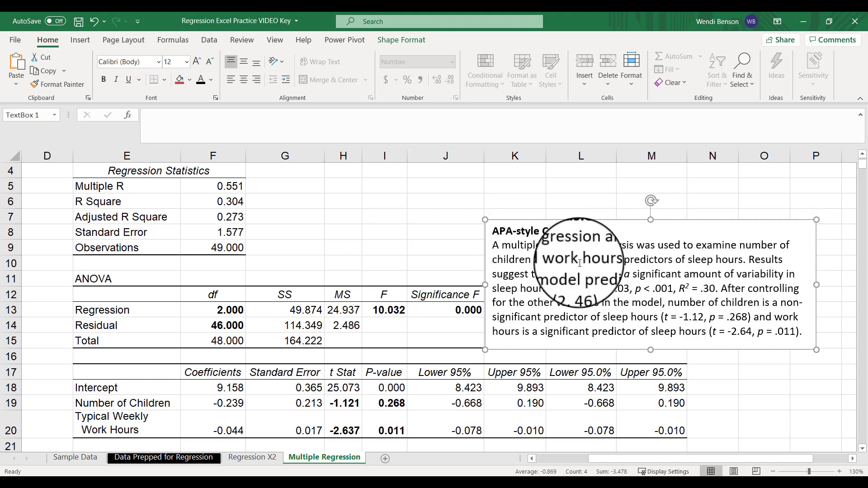
pyautogui.moveTo(713, 260)
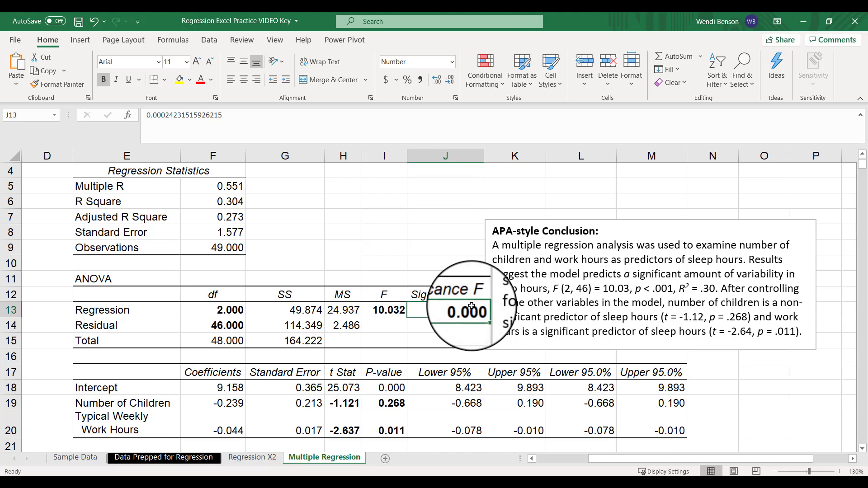
pyautogui.moveTo(782, 278)
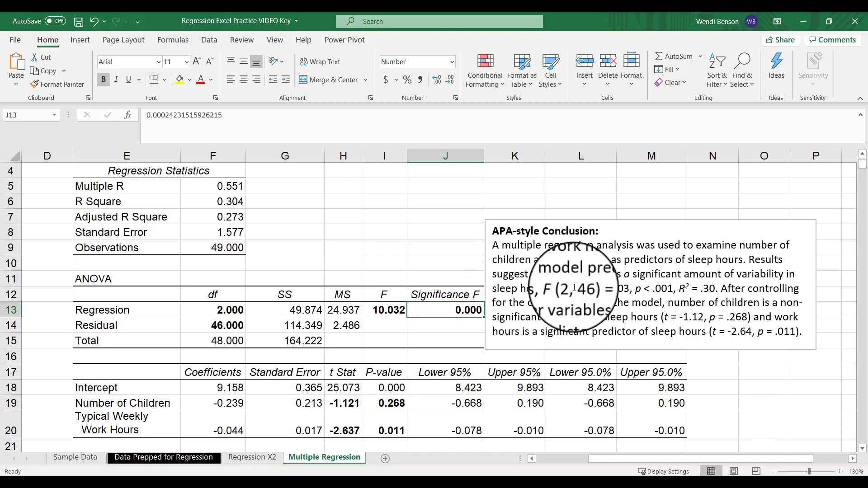
# - Check F 10.032, R Square 0.304 and the predictor p-values 0.268 and 0.011 against the conclusion
pyautogui.click(650, 288)
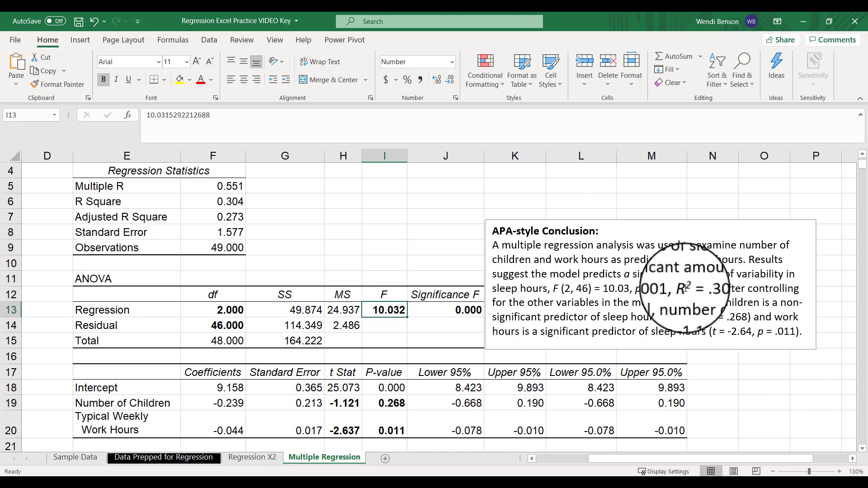
pyautogui.click(213, 200)
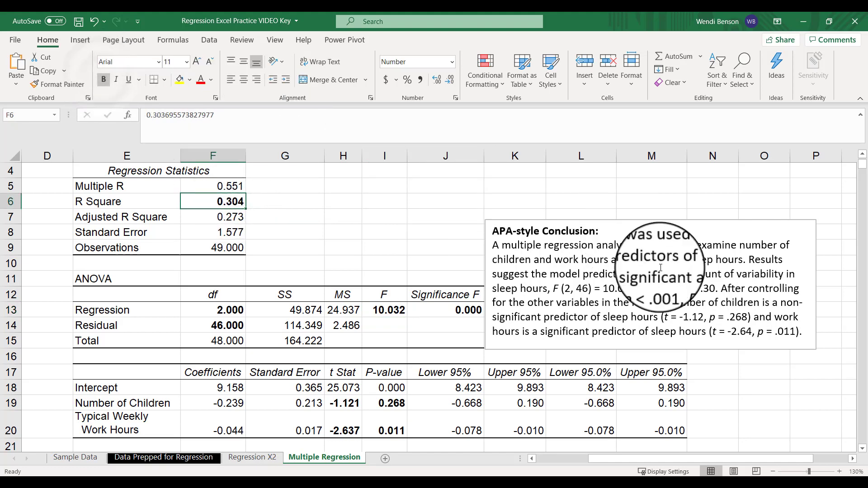
pyautogui.moveTo(116, 371)
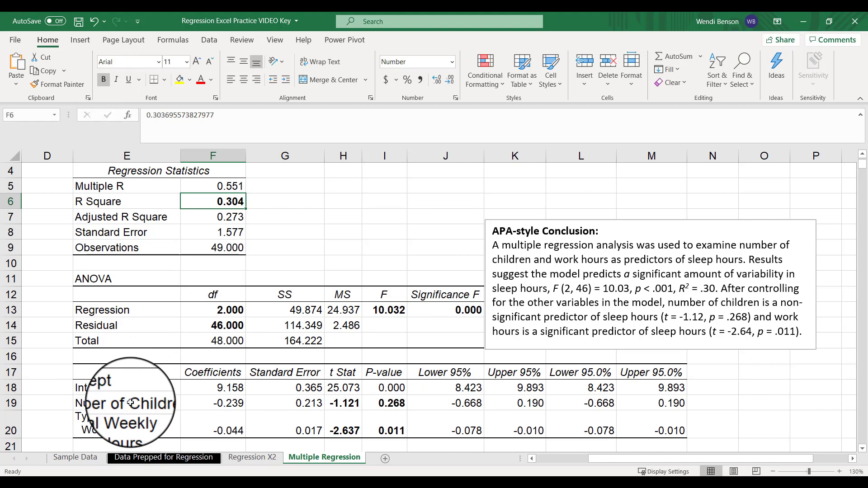
pyautogui.moveTo(773, 292)
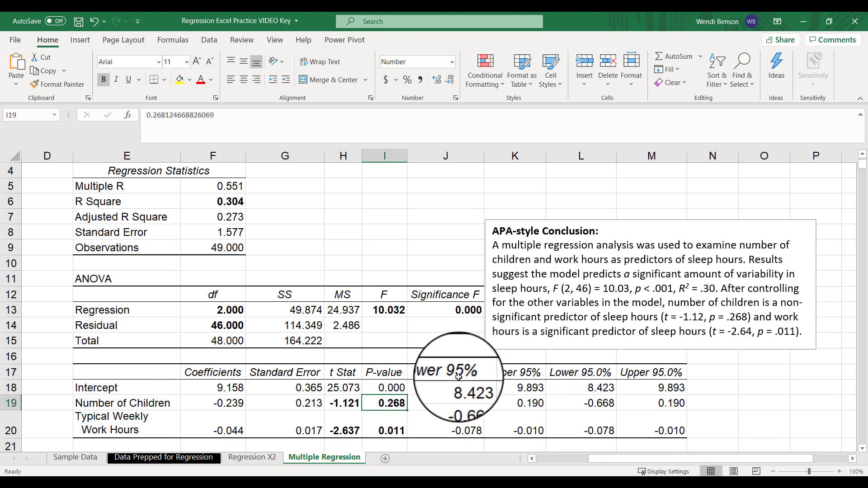
pyautogui.click(343, 403)
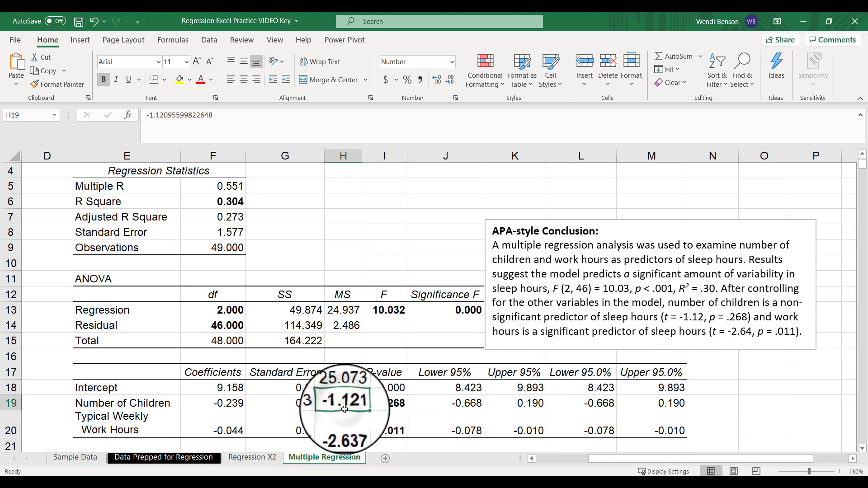
pyautogui.click(384, 403)
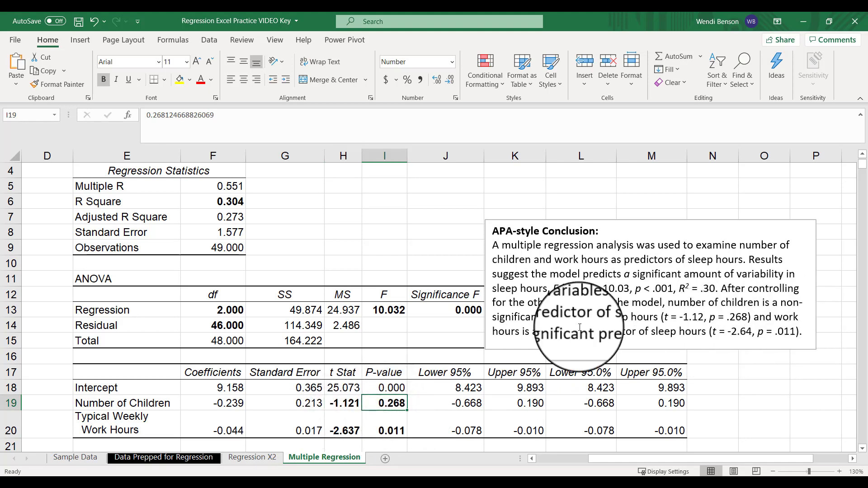
pyautogui.click(117, 423)
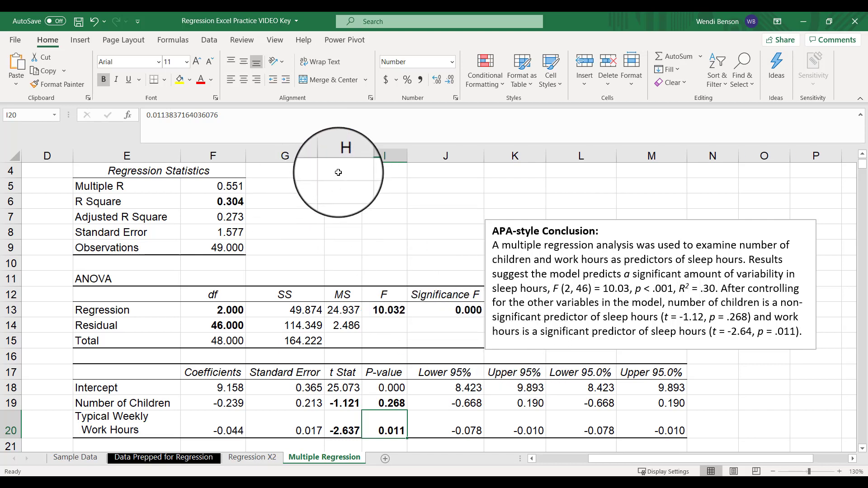
# - Enter a Prediction Macro heading with Child, Work and Sleep labels beneath it
pyautogui.write('Prediction')
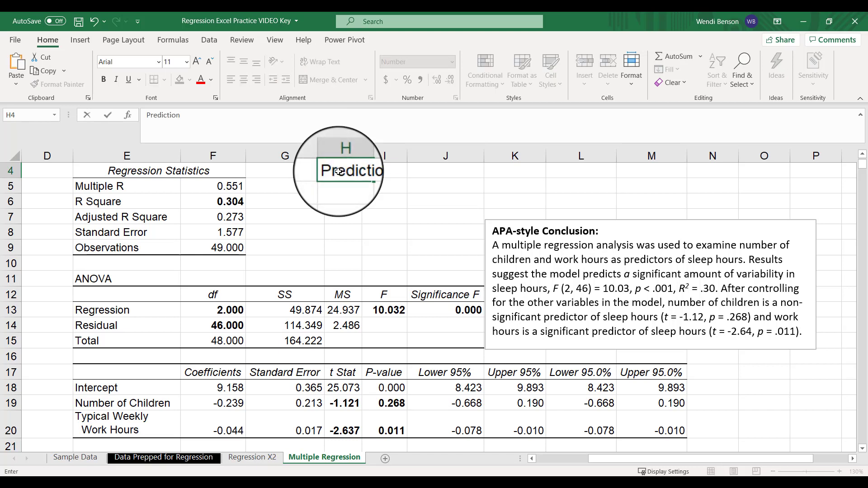
pyautogui.write('Macro')
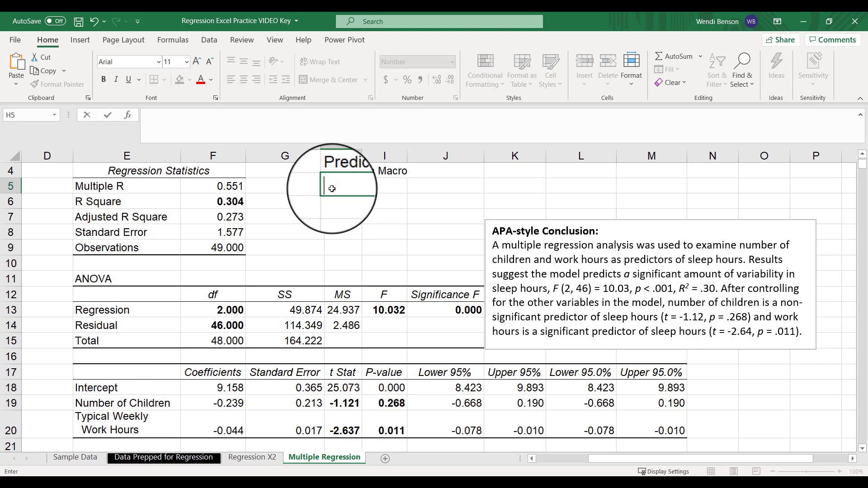
pyautogui.write('Child')
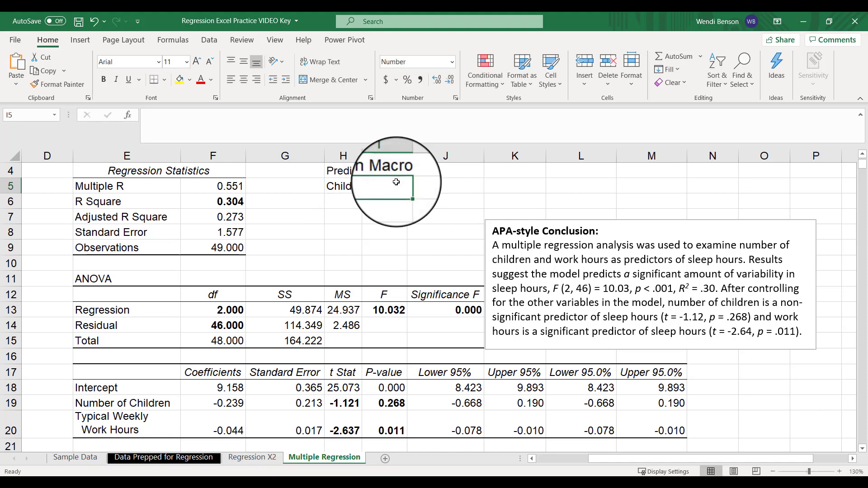
pyautogui.write('Work')
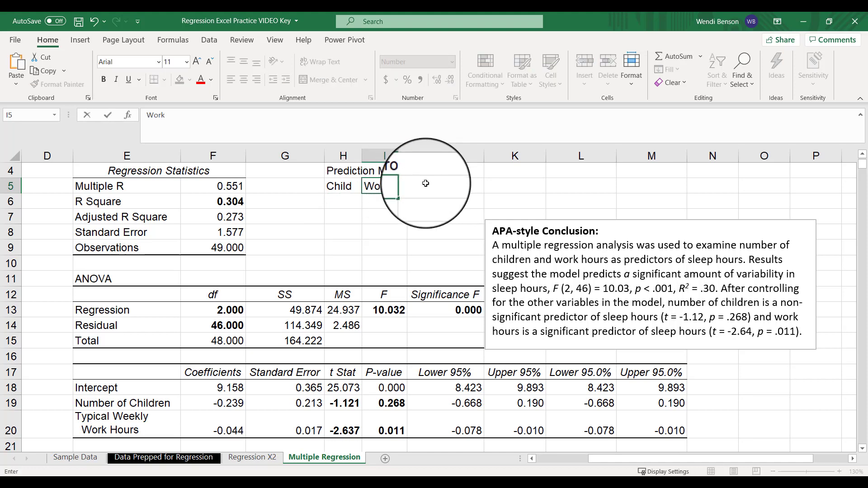
pyautogui.write('Sleep')
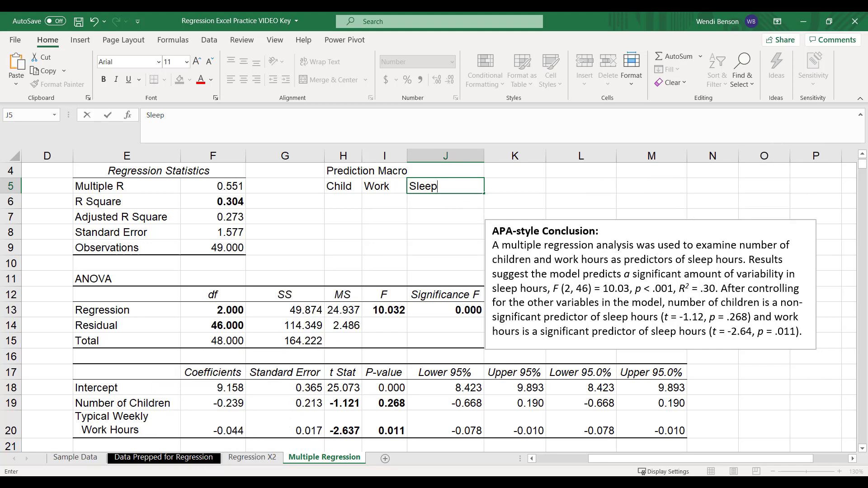
pyautogui.moveTo(252, 418)
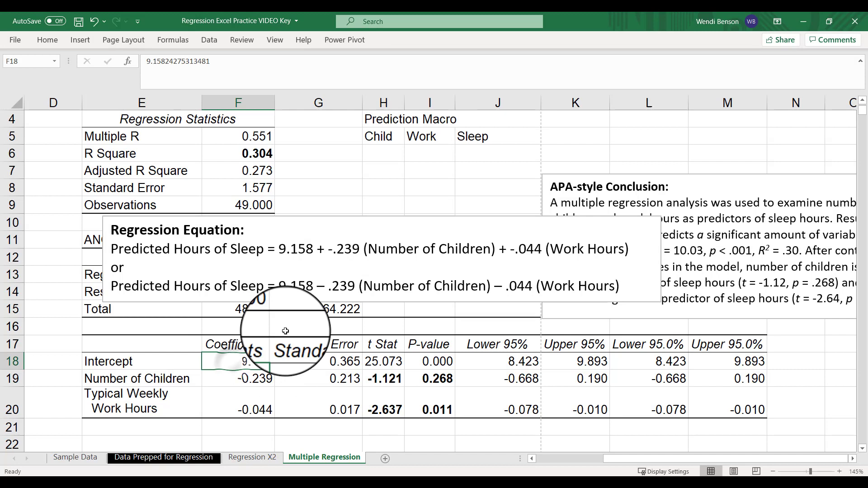
pyautogui.moveTo(250, 384)
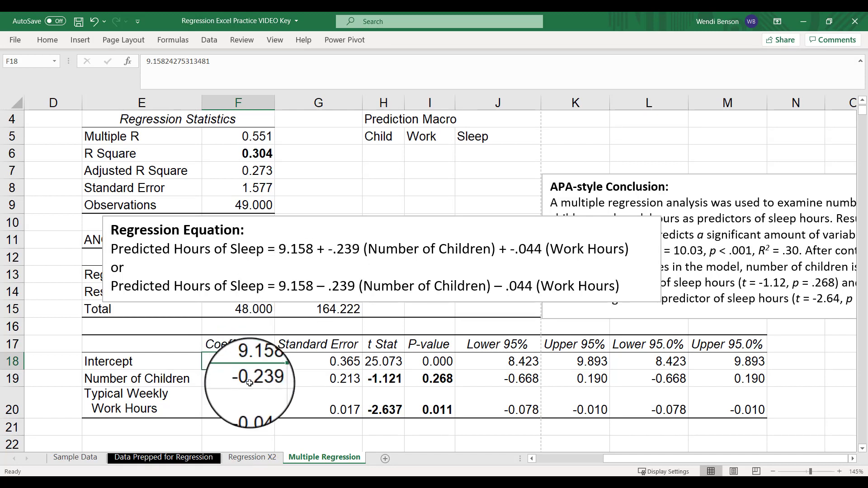
# - Read the Children coefficient -0.239 and Work Hours coefficient -0.044 for the regression equation note
pyautogui.click(248, 378)
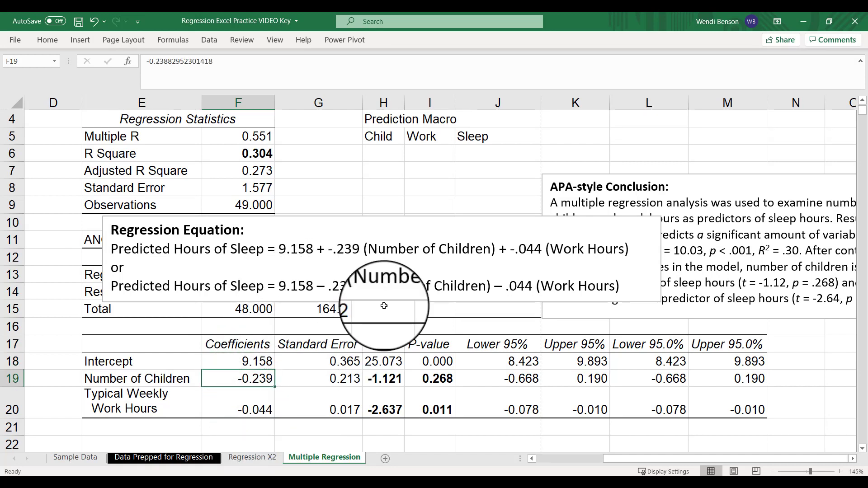
pyautogui.moveTo(441, 280)
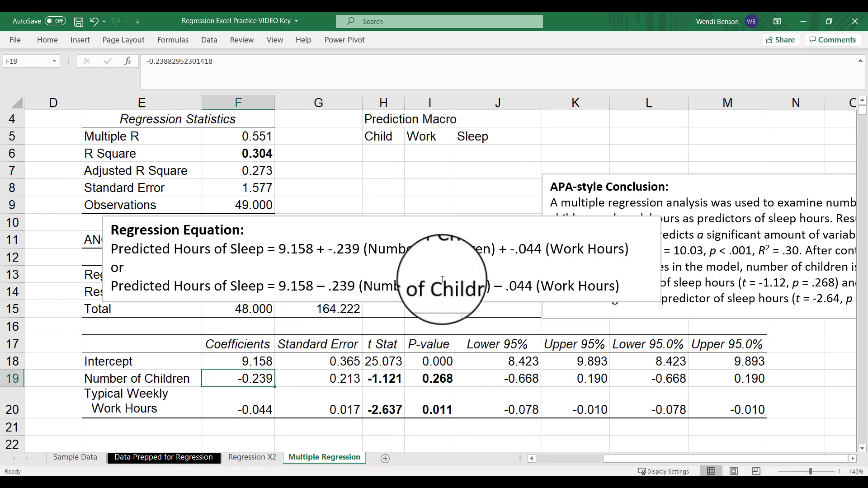
pyautogui.click(238, 409)
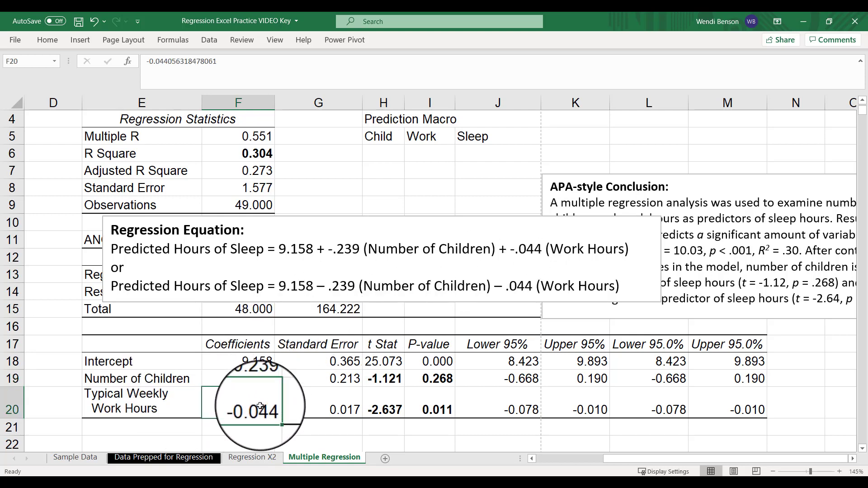
pyautogui.moveTo(186, 399)
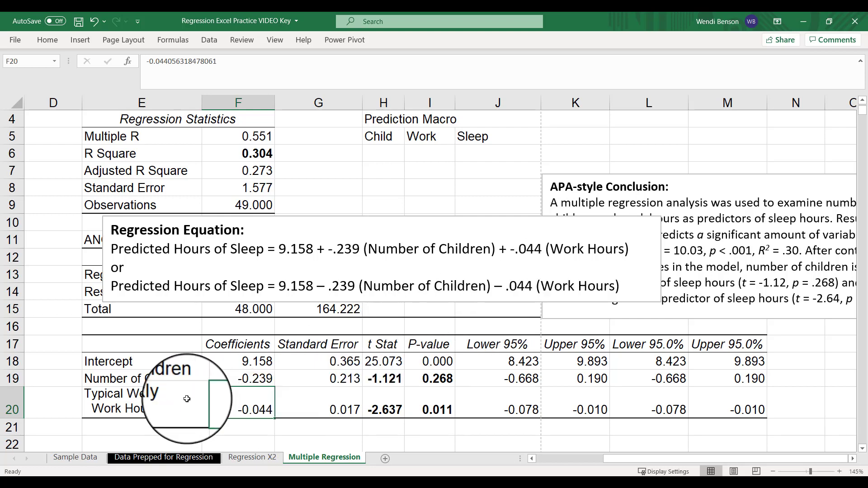
pyautogui.click(497, 150)
pyautogui.write('=F18')
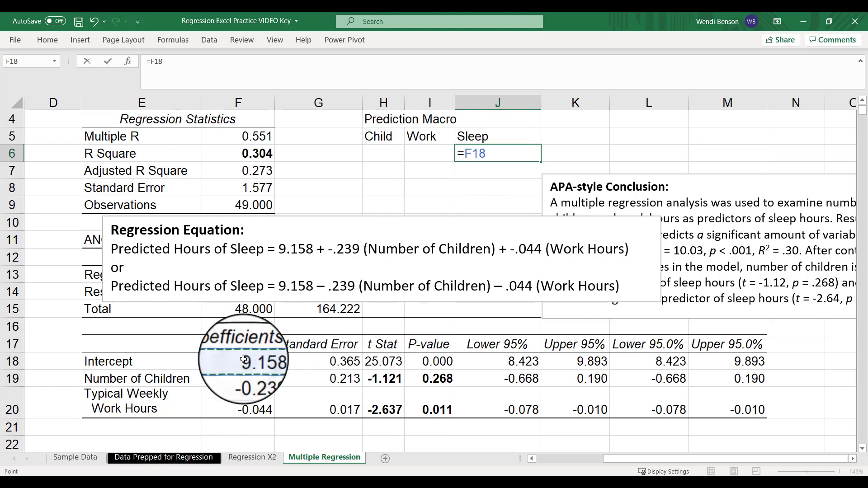
# - Complete J6 as =F18+(F19*H6)+(F20*I6), giving a sleep prediction of 9.158
pyautogui.write('+')
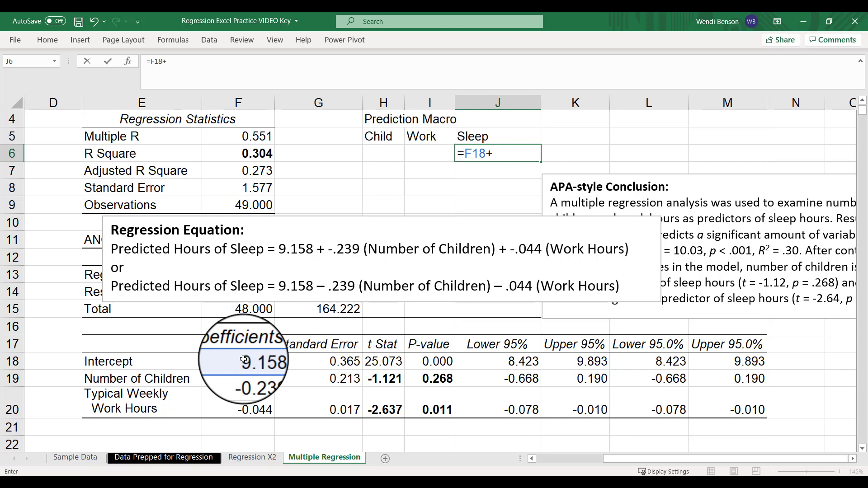
pyautogui.write('(')
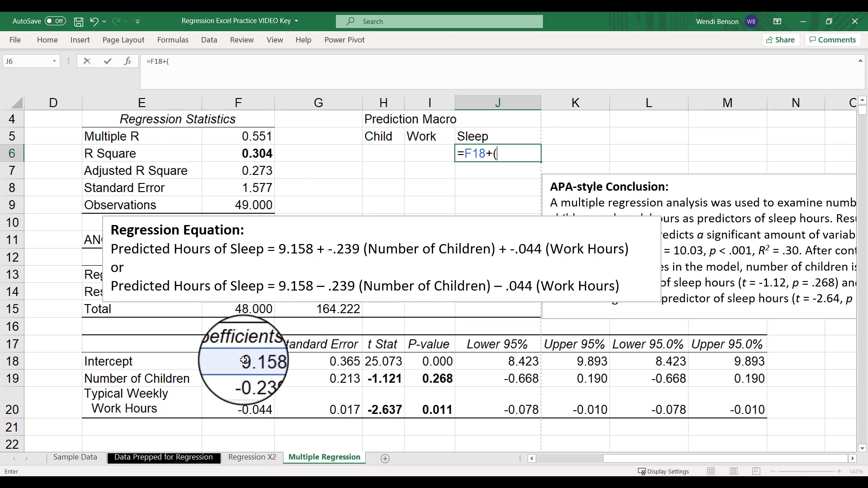
pyautogui.click(242, 388)
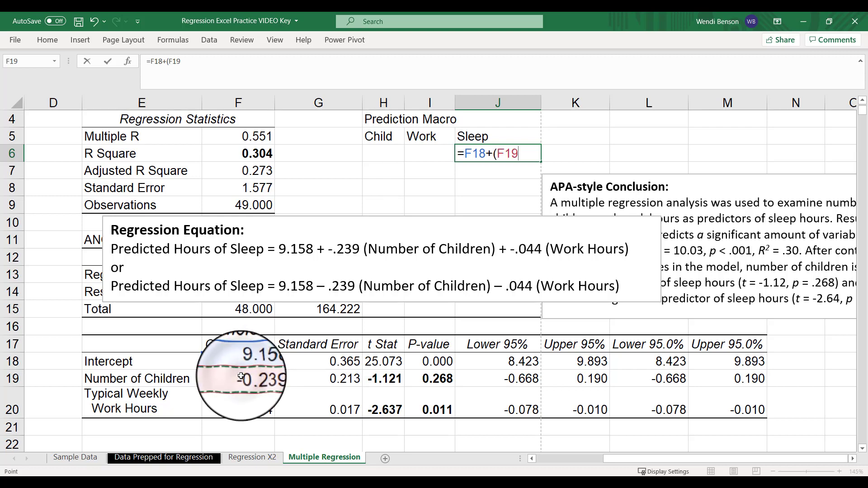
pyautogui.write('*')
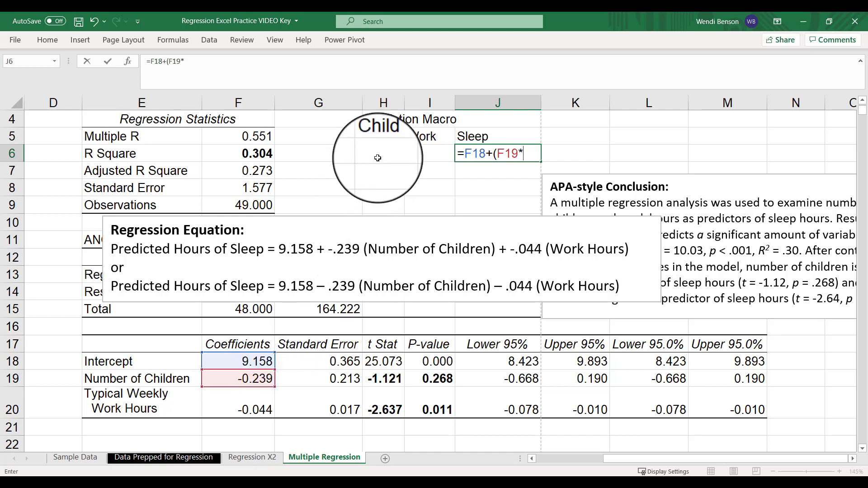
pyautogui.click(378, 152)
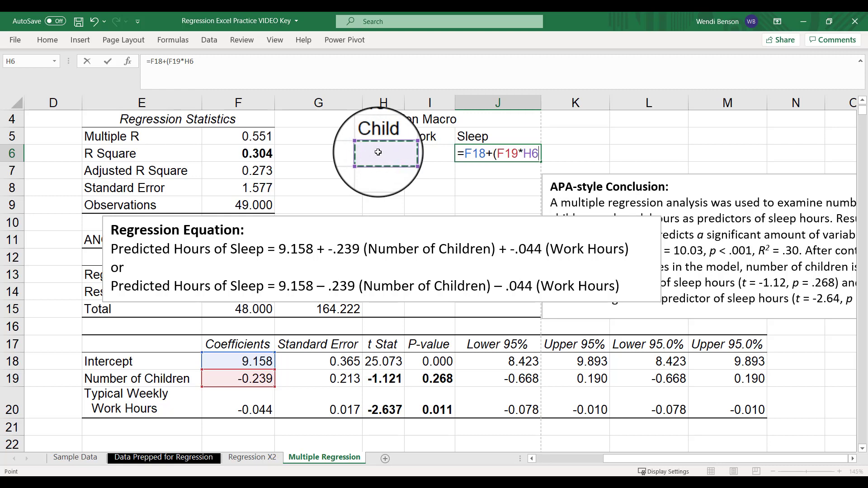
pyautogui.write(')+')
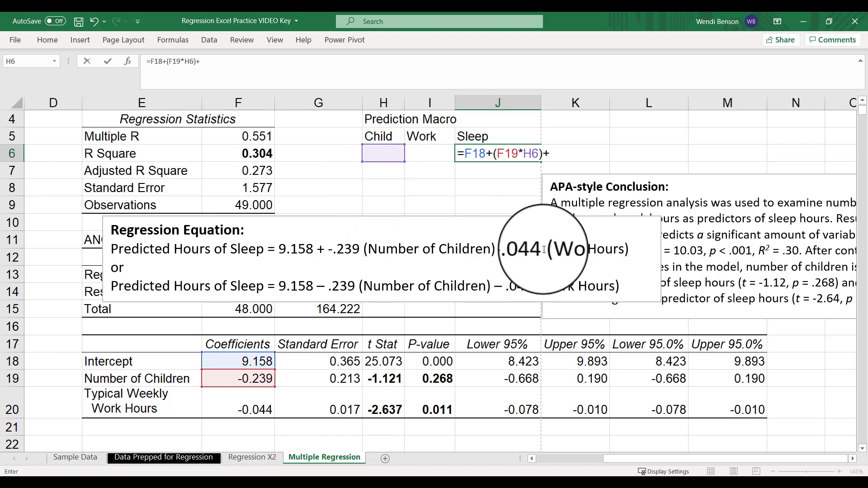
pyautogui.write('(')
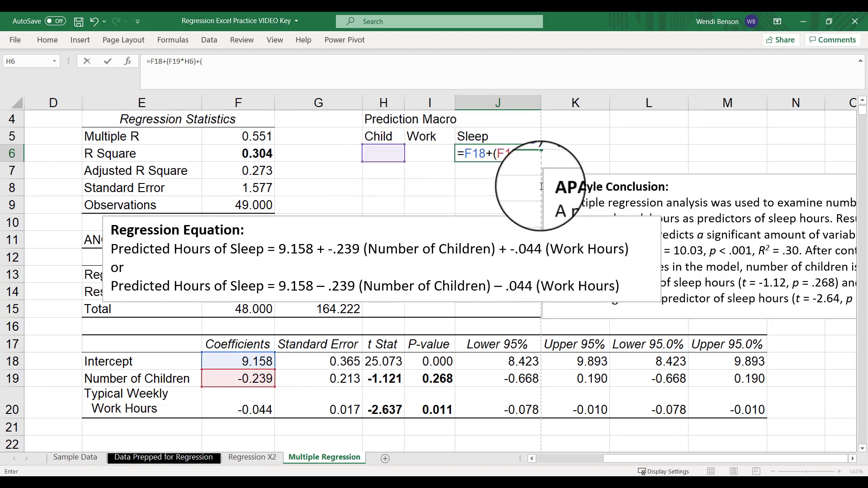
pyautogui.click(235, 402)
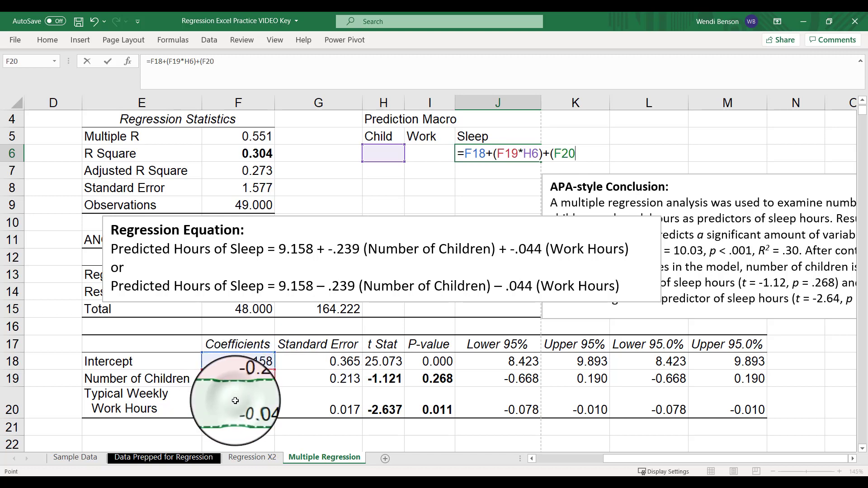
pyautogui.write('*')
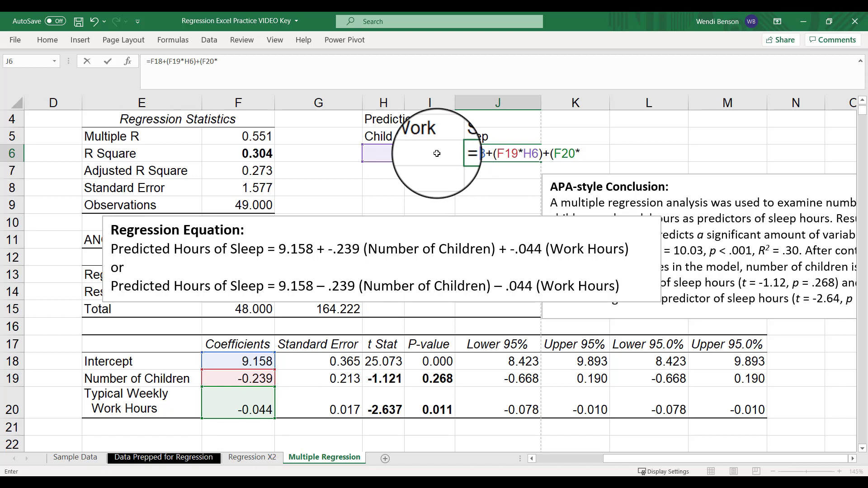
pyautogui.click(431, 152)
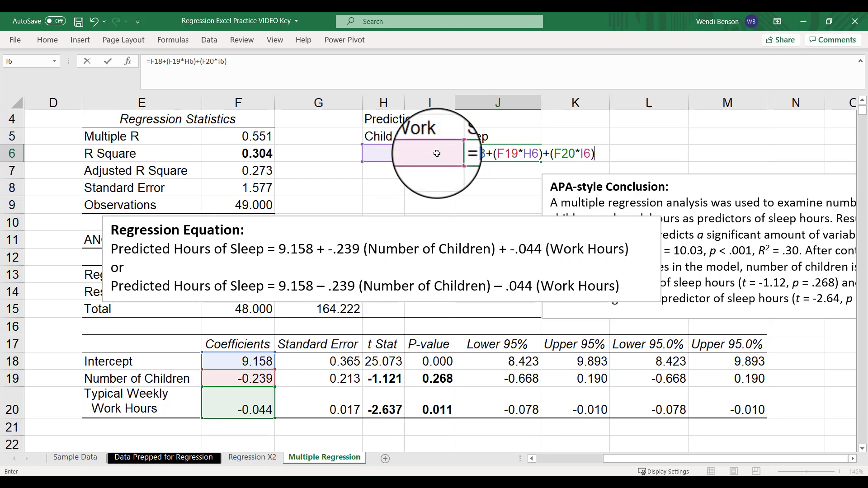
pyautogui.press('Enter')
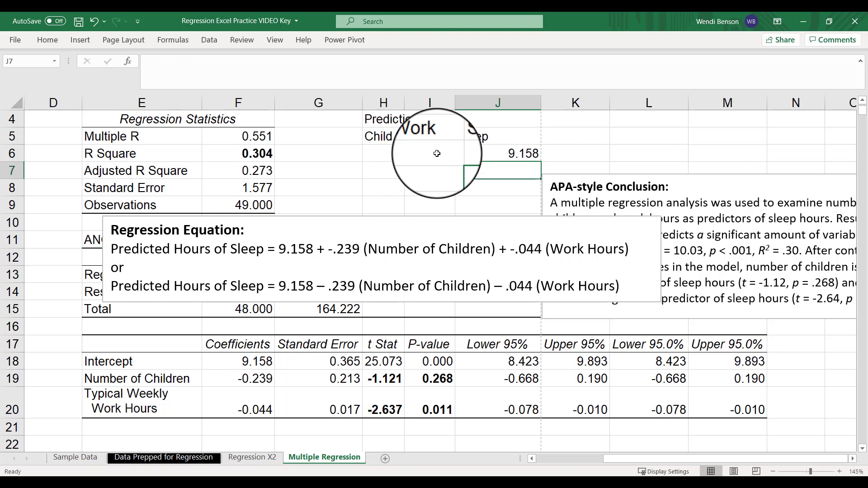
# - Test the prediction with 60 work hours and watch J6 update
pyautogui.click(392, 154)
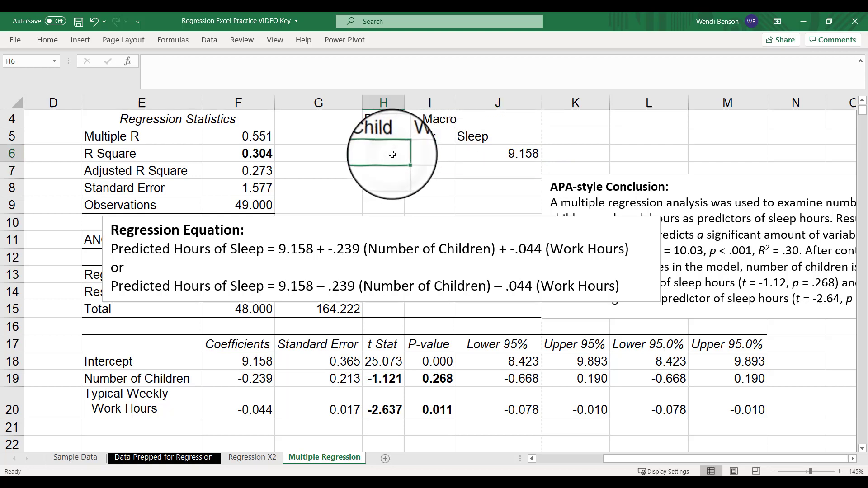
pyautogui.click(430, 154)
pyautogui.write('0')
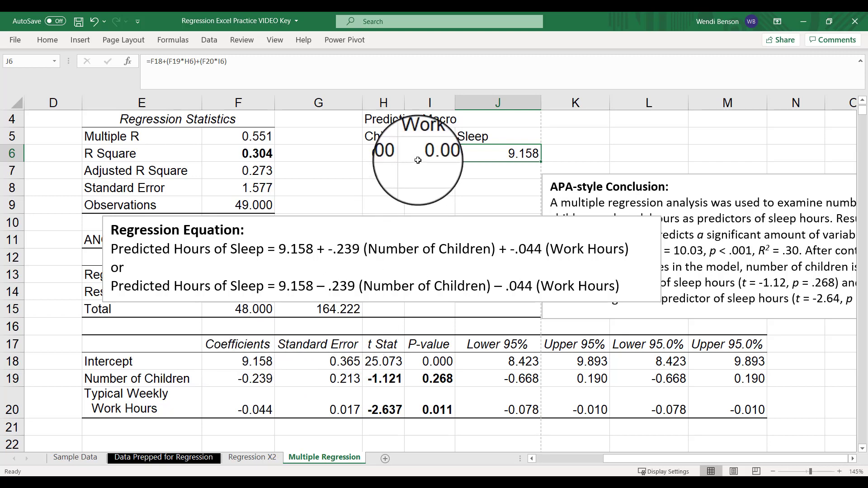
pyautogui.click(383, 153)
pyautogui.write('2.000')
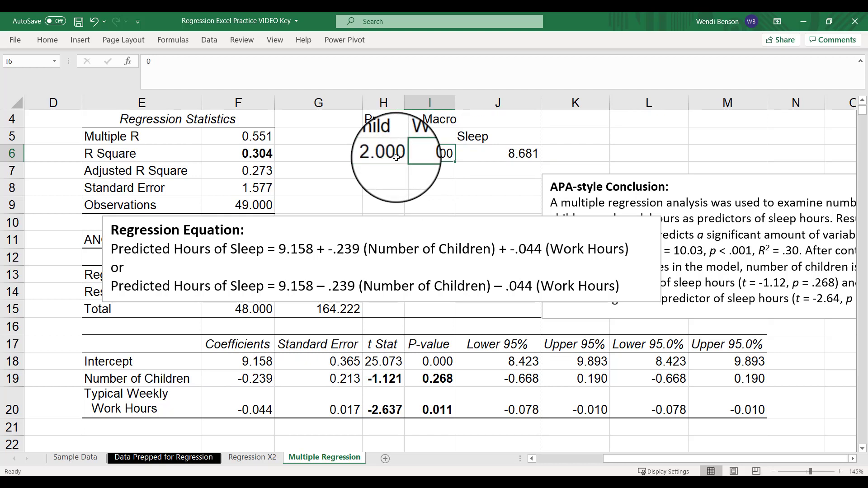
pyautogui.write('60')
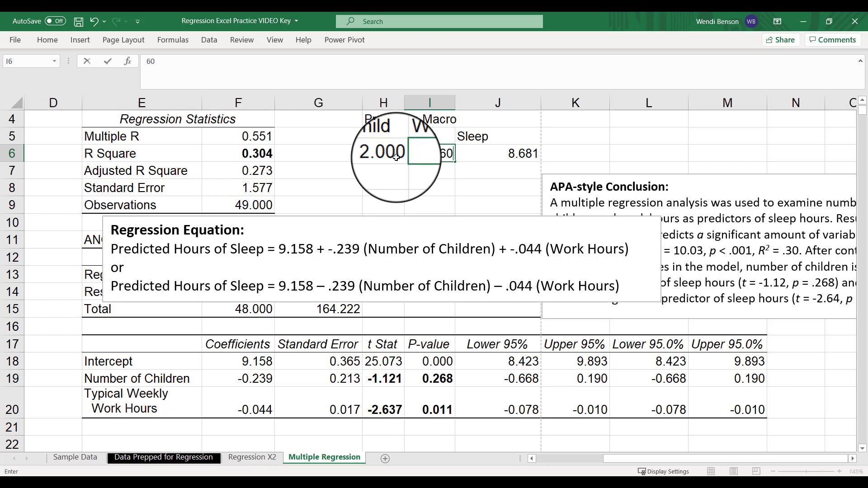
pyautogui.press('Enter')
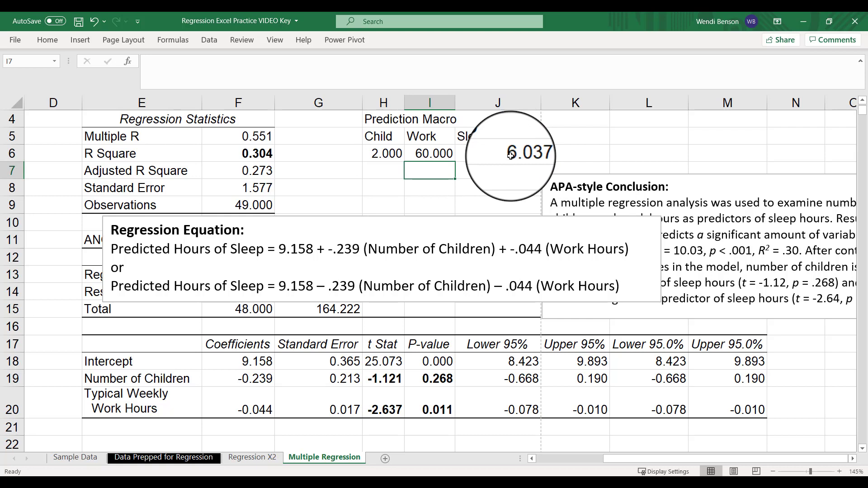
# - Enter 1 child and 20 work hours, predicting 8.038 hours of sleep
pyautogui.click(384, 153)
pyautogui.write('1')
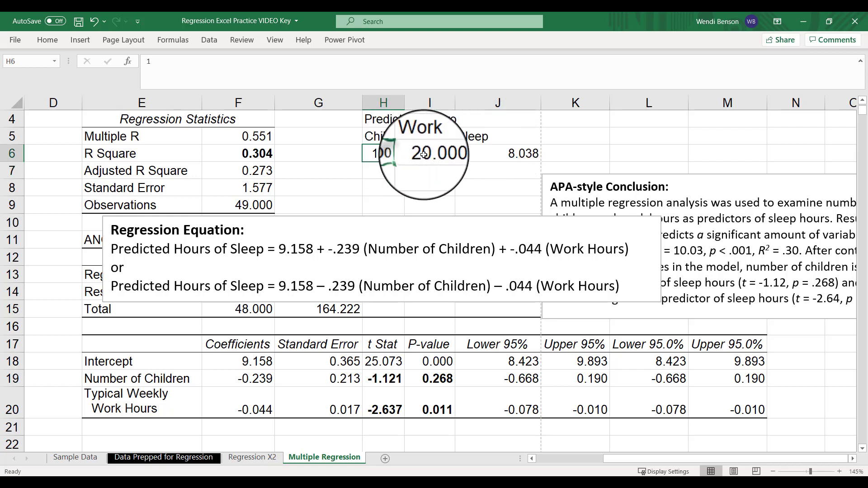
pyautogui.click(429, 152)
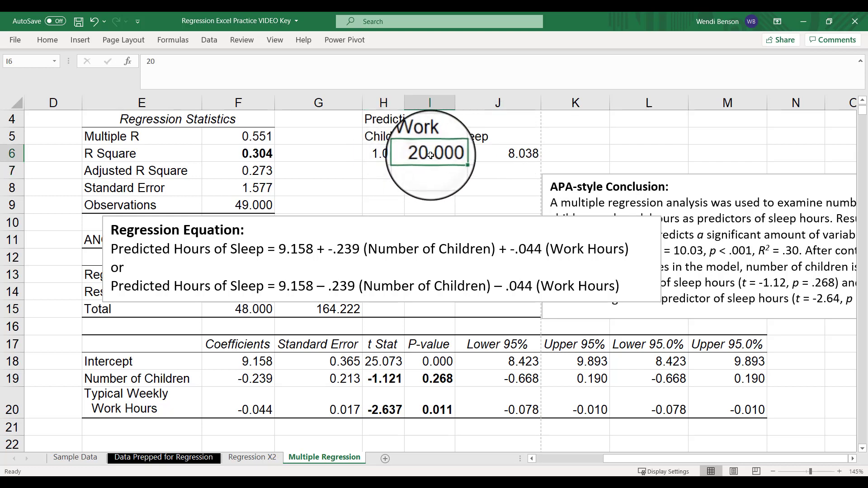
pyautogui.click(483, 153)
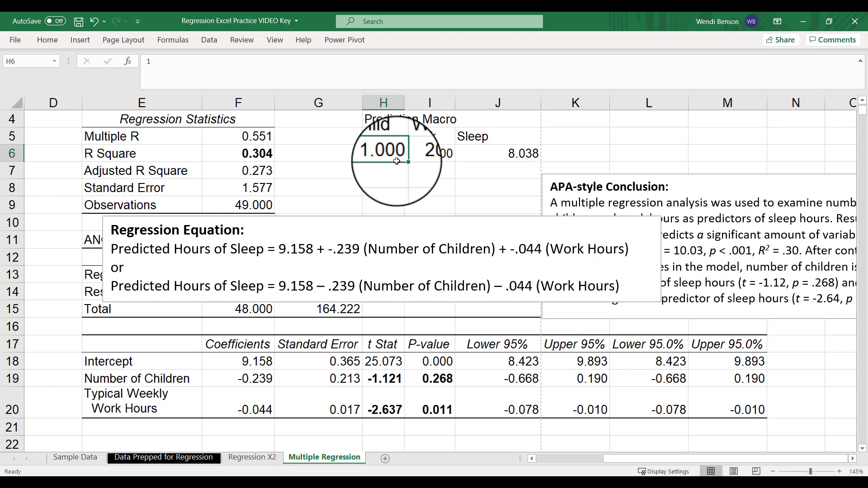
pyautogui.moveTo(309, 386)
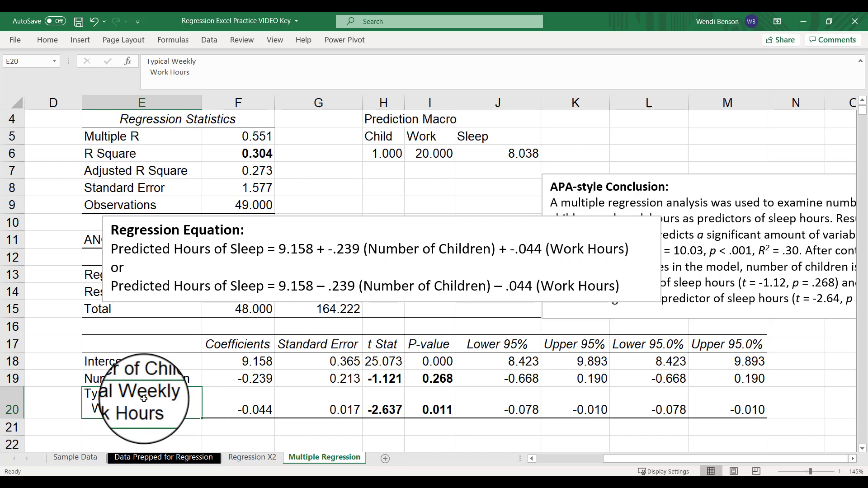
# - Review both predictors and the Children p-value, then drag the regression equation box up-left over the ANOVA table
pyautogui.click(135, 378)
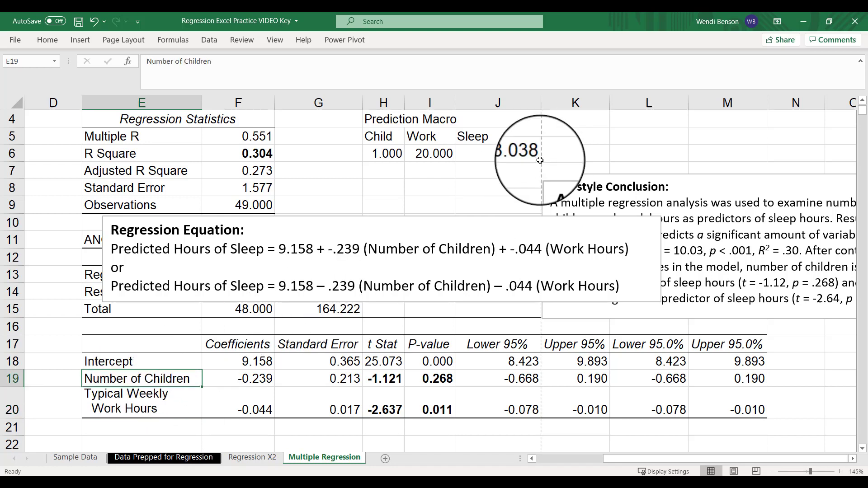
pyautogui.moveTo(195, 364)
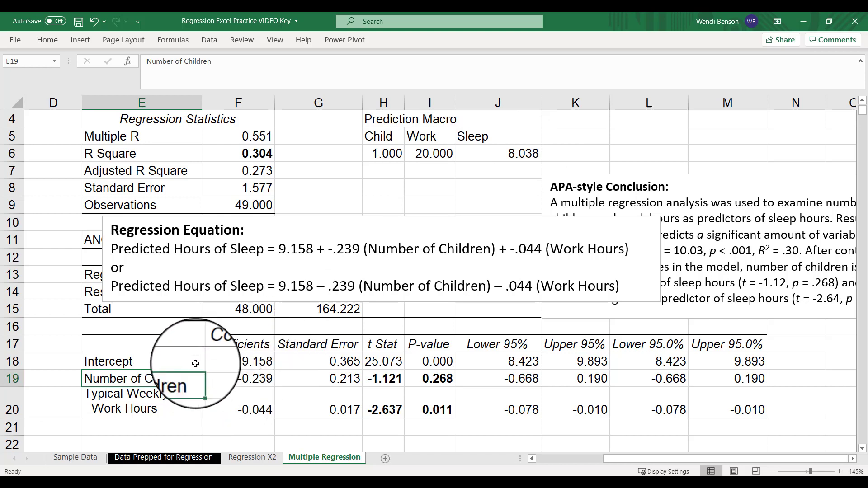
pyautogui.click(136, 402)
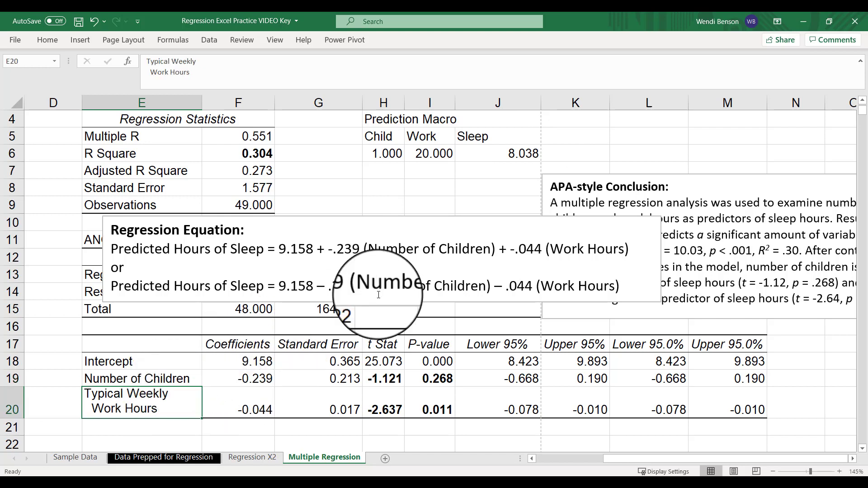
pyautogui.moveTo(179, 374)
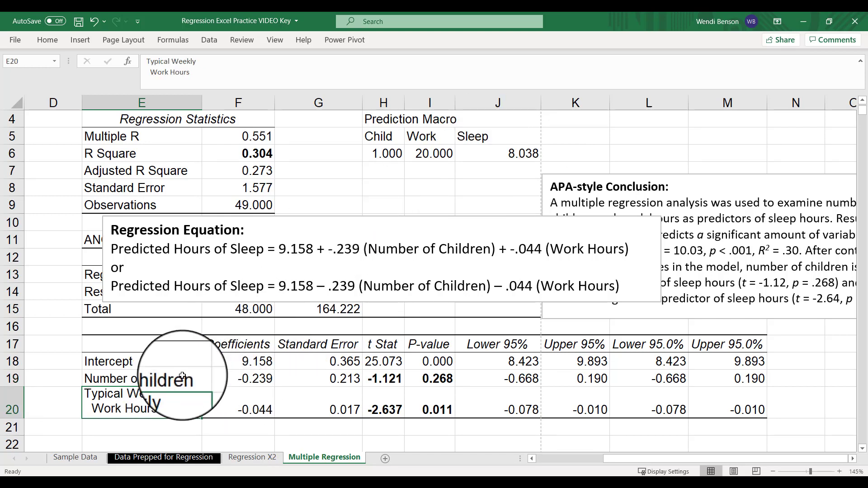
pyautogui.moveTo(265, 358)
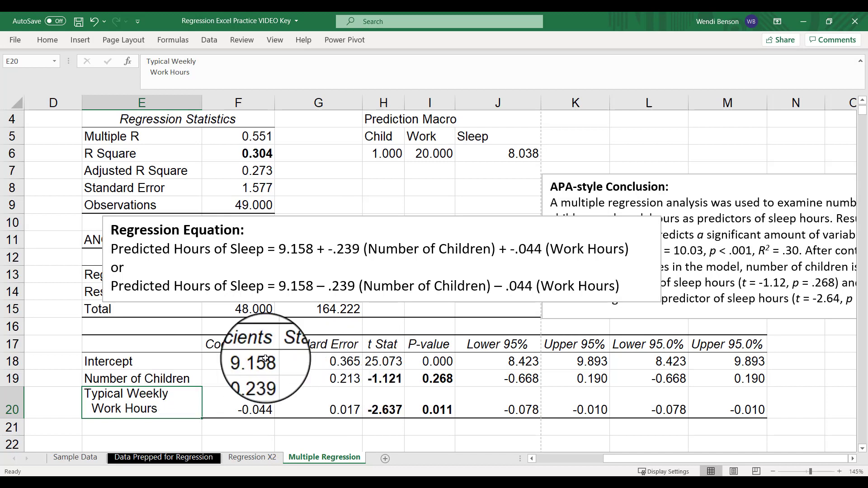
pyautogui.click(430, 378)
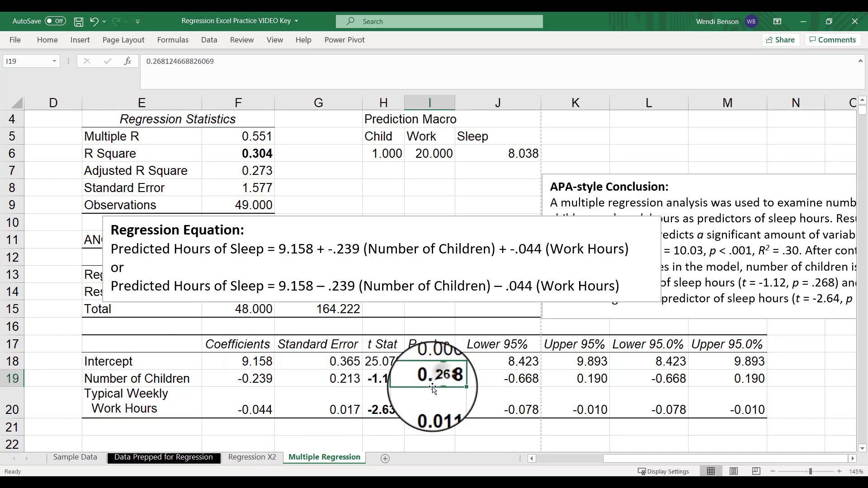
pyautogui.moveTo(222, 148)
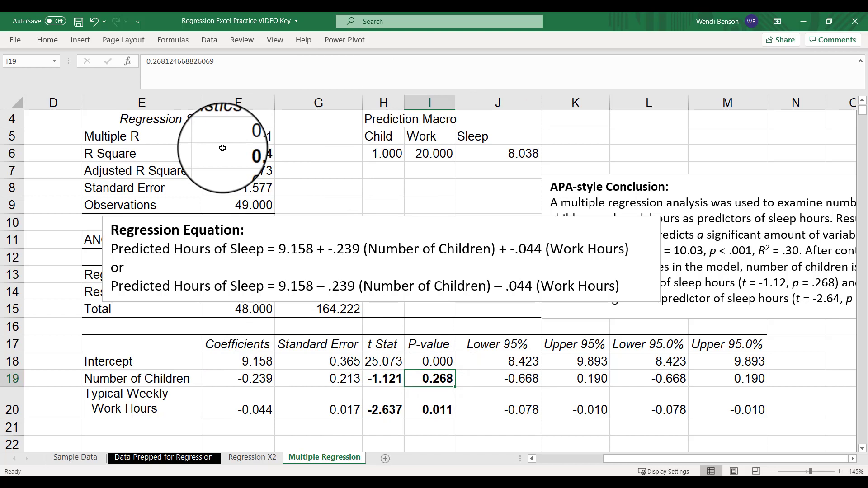
pyautogui.click(237, 152)
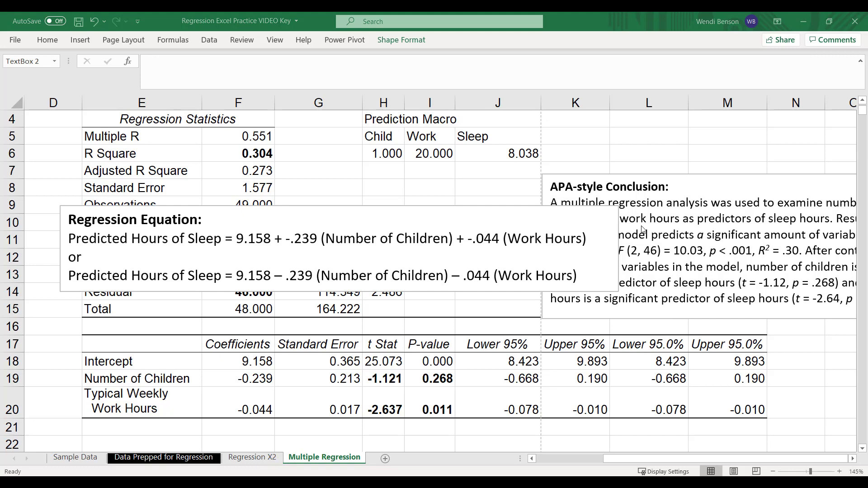
pyautogui.moveTo(633, 278)
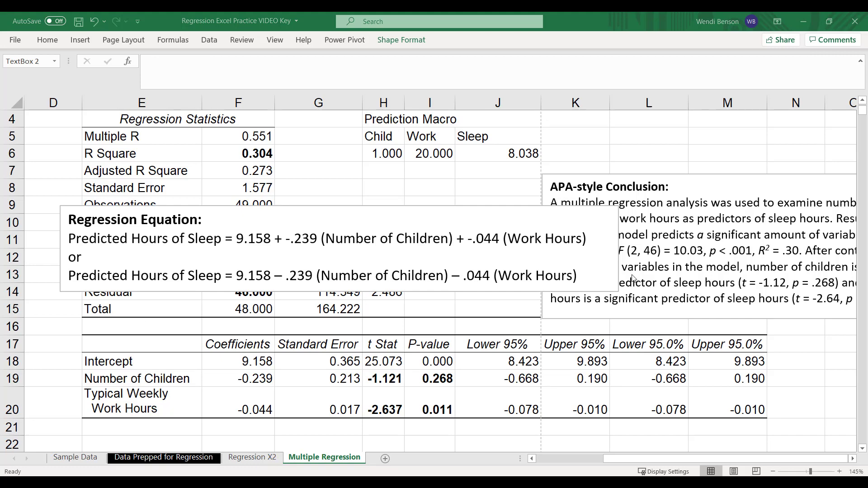